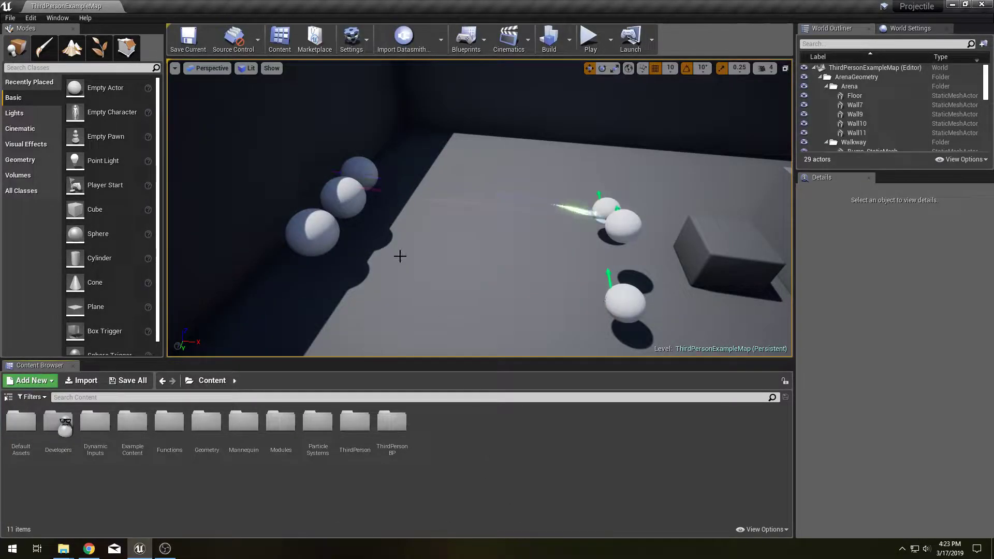
{"action": "mouse_move", "coordinate": [459, 243]}
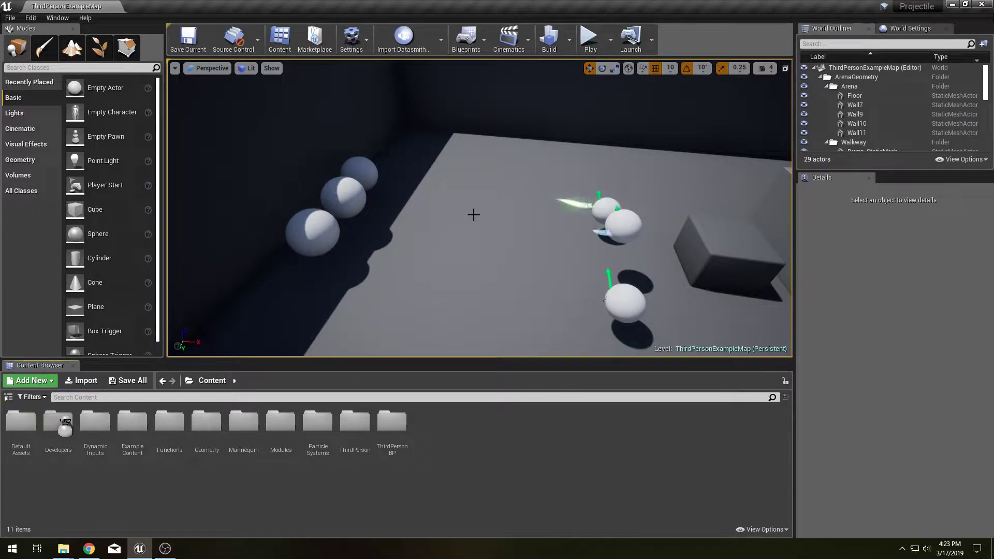
{"action": "mouse_move", "coordinate": [447, 310]}
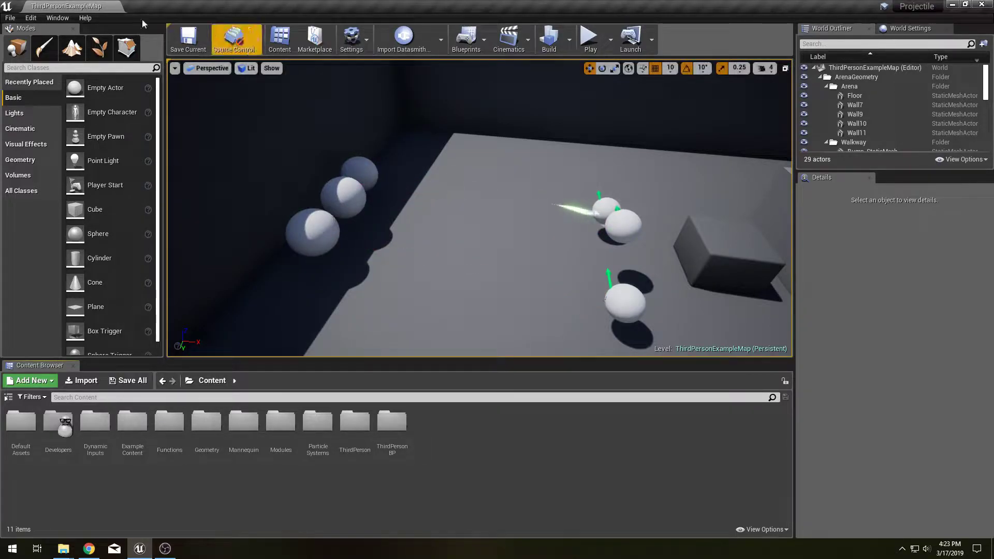
Review the FX category in the installed Plugins list.
{"action": "left_click", "coordinate": [30, 17]}
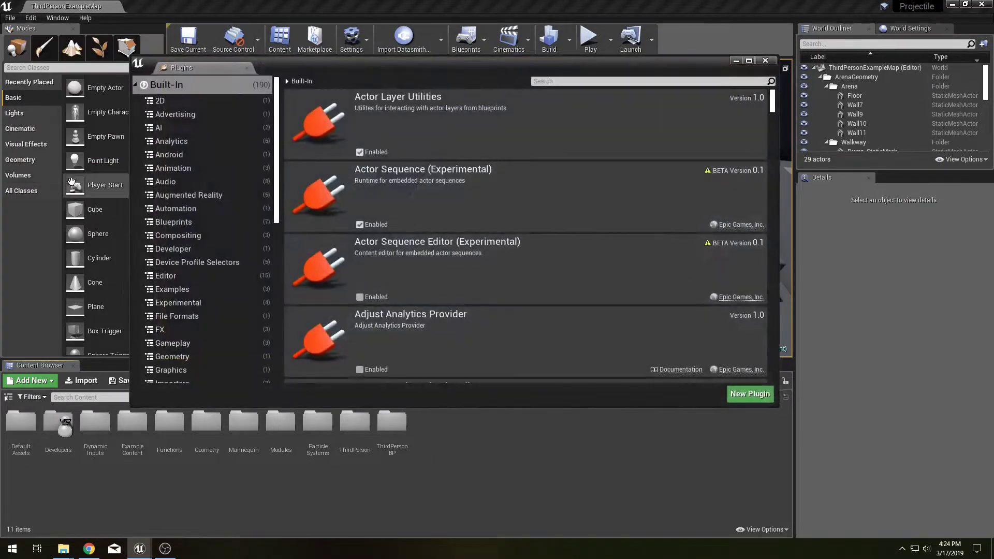
{"action": "left_click", "coordinate": [161, 330]}
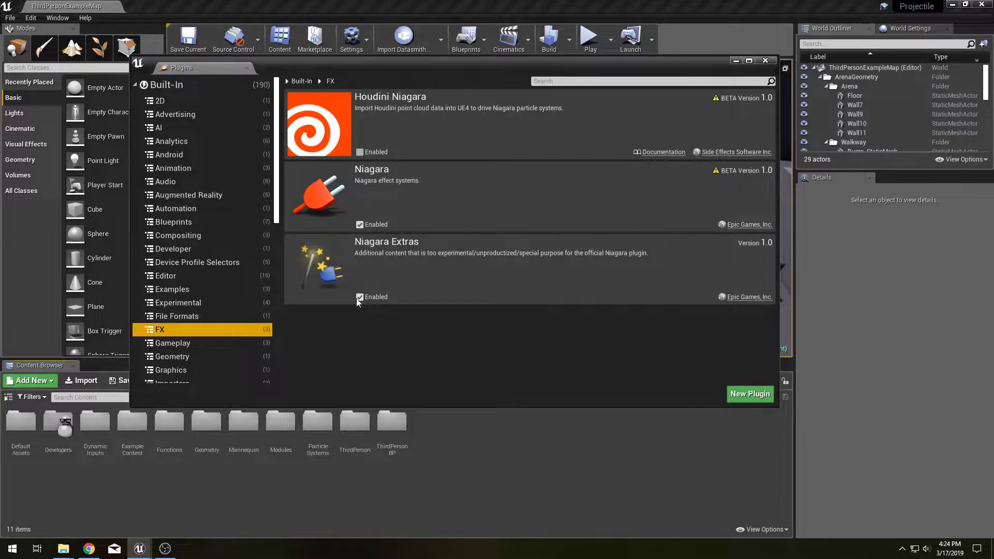
{"action": "mouse_move", "coordinate": [360, 296]}
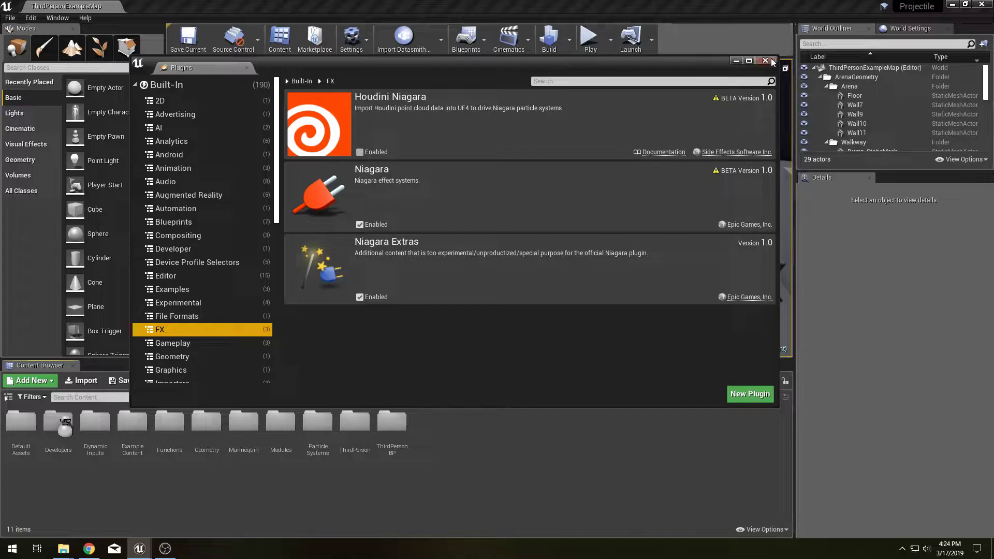
{"action": "left_click", "coordinate": [772, 61]}
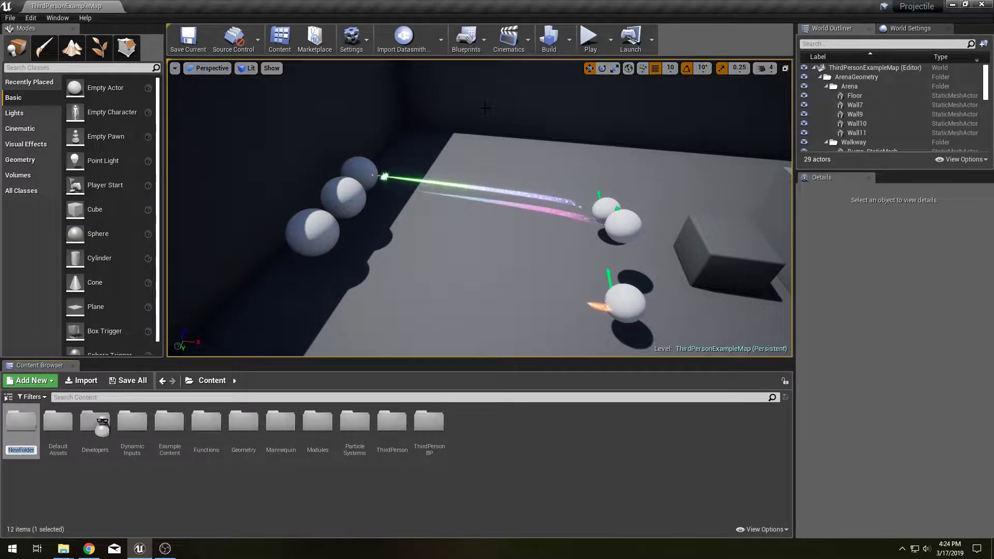
Create the PSystems folder and add PEN_Lead from the Omnidirectional Burst template.
{"action": "type", "text": "PSystems"}
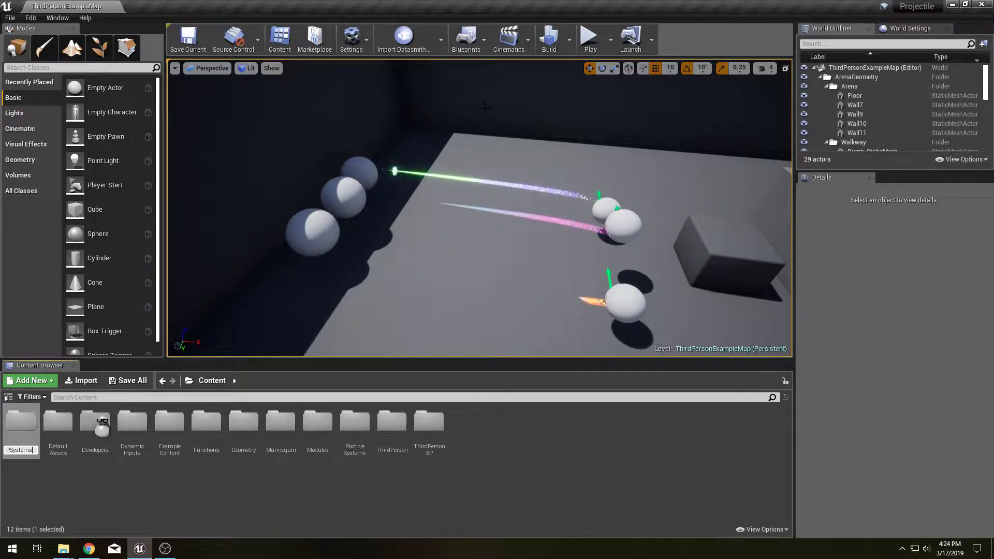
{"action": "double_click", "coordinate": [20, 421]}
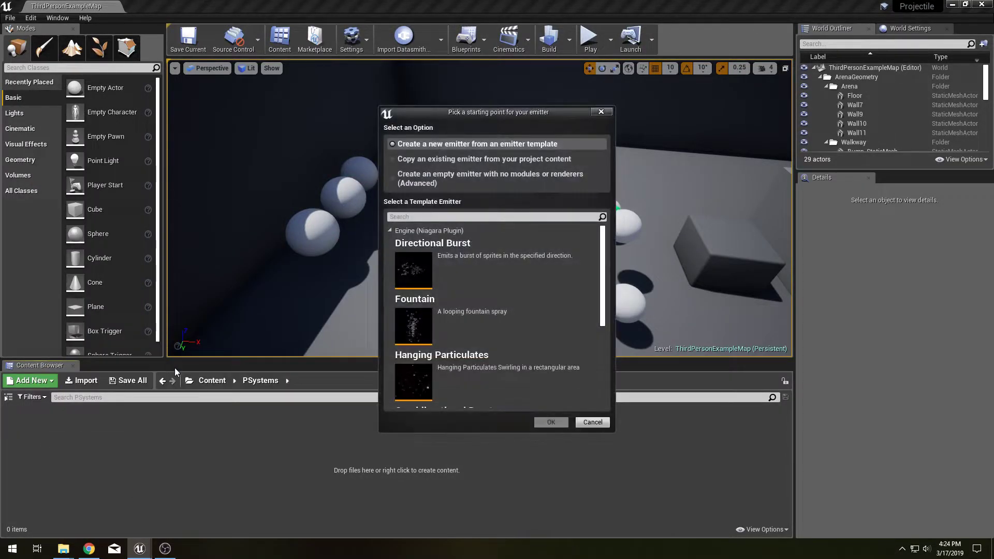
{"action": "scroll", "scroll_direction": "down", "scroll_amount": 3}
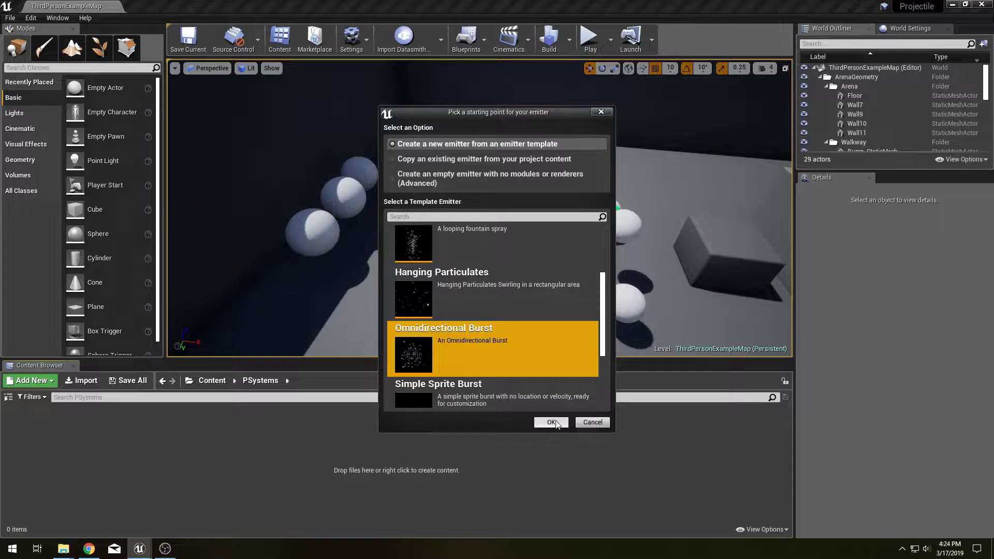
{"action": "left_click", "coordinate": [550, 423]}
{"action": "type", "text": "PEN_Lead"}
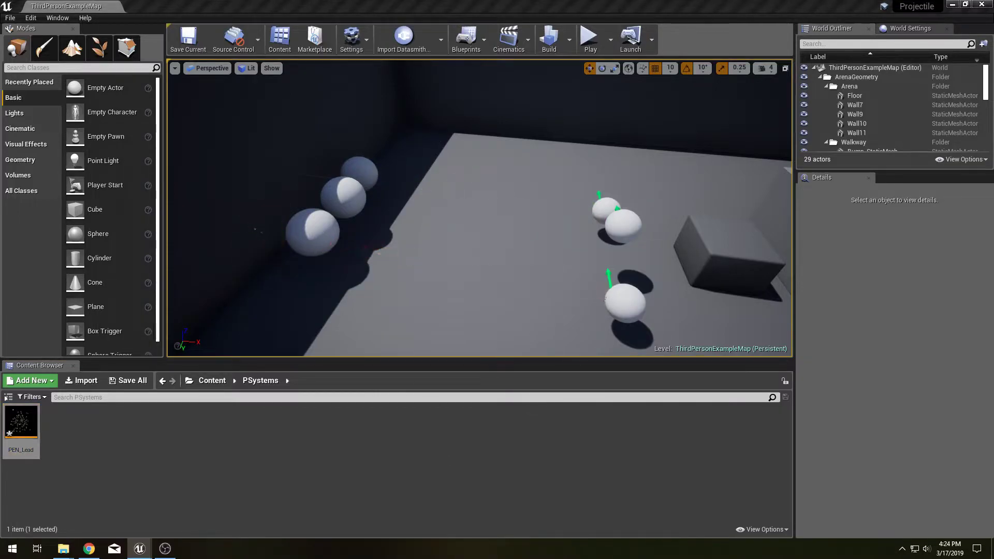
Open PEN_Lead, delete Gravity Force, and expand Spawn Burst Instantaneous and Emitter Life Cycle.
{"action": "double_click", "coordinate": [21, 421]}
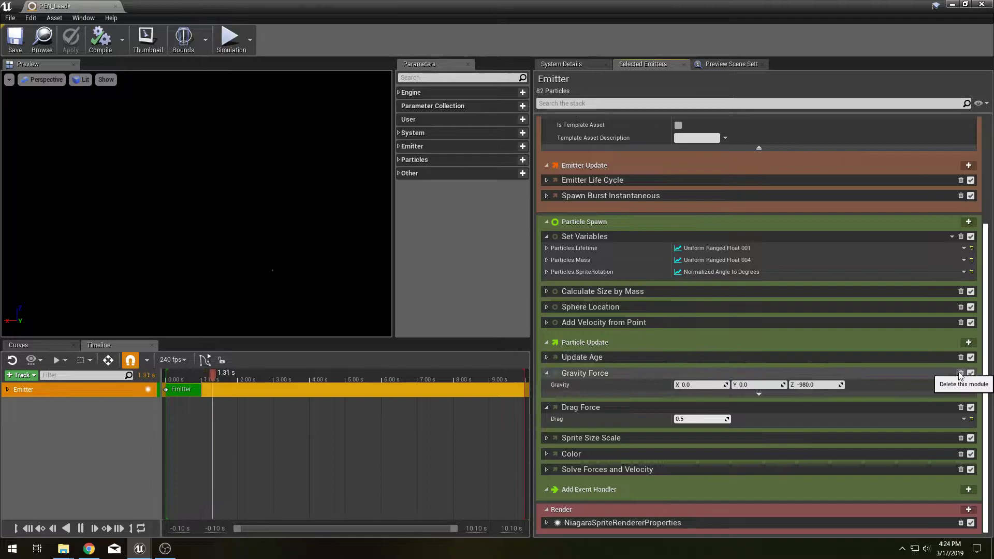
{"action": "left_click", "coordinate": [960, 373]}
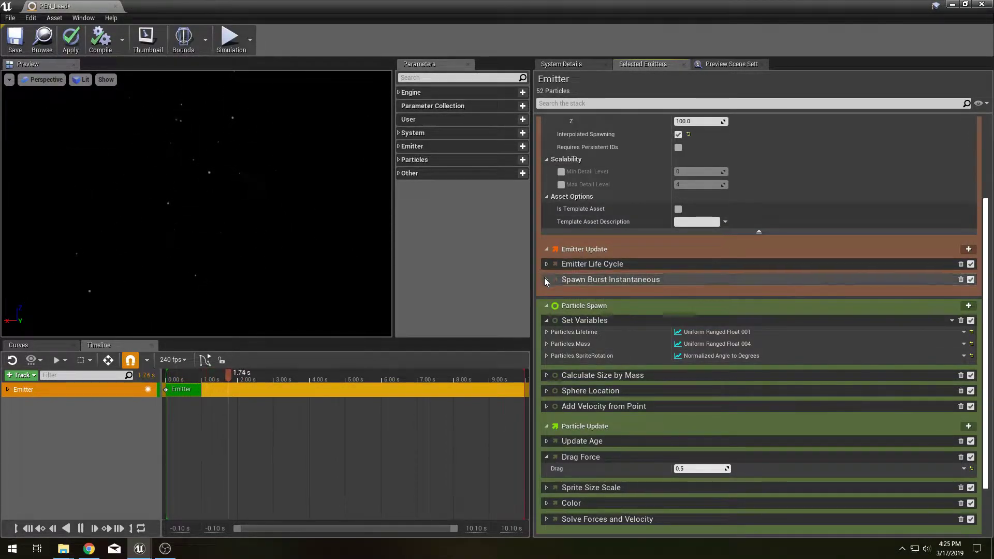
{"action": "left_click", "coordinate": [546, 263]}
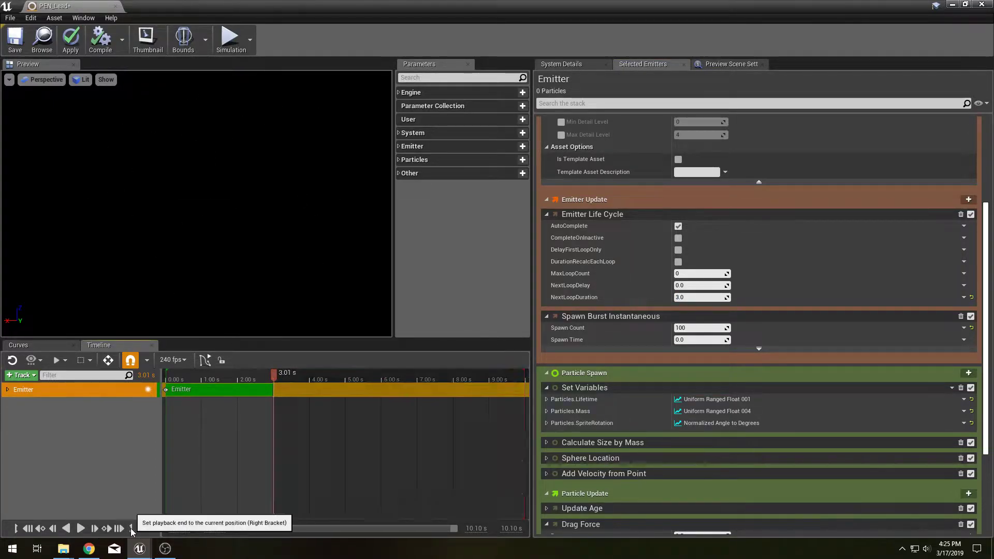
Set the PEN_Lead preview playback end at 3 seconds and play the burst.
{"action": "left_click", "coordinate": [80, 529]}
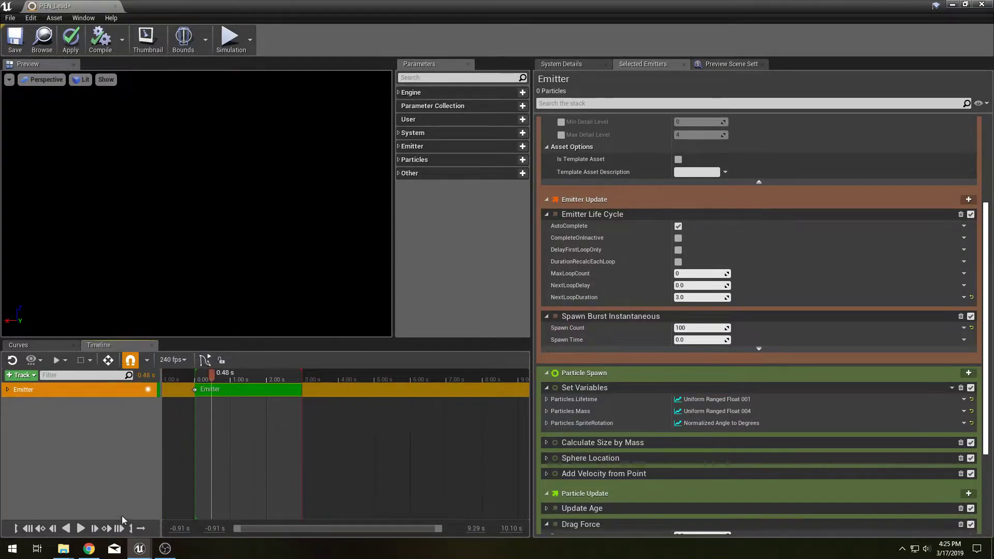
{"action": "left_click", "coordinate": [80, 528]}
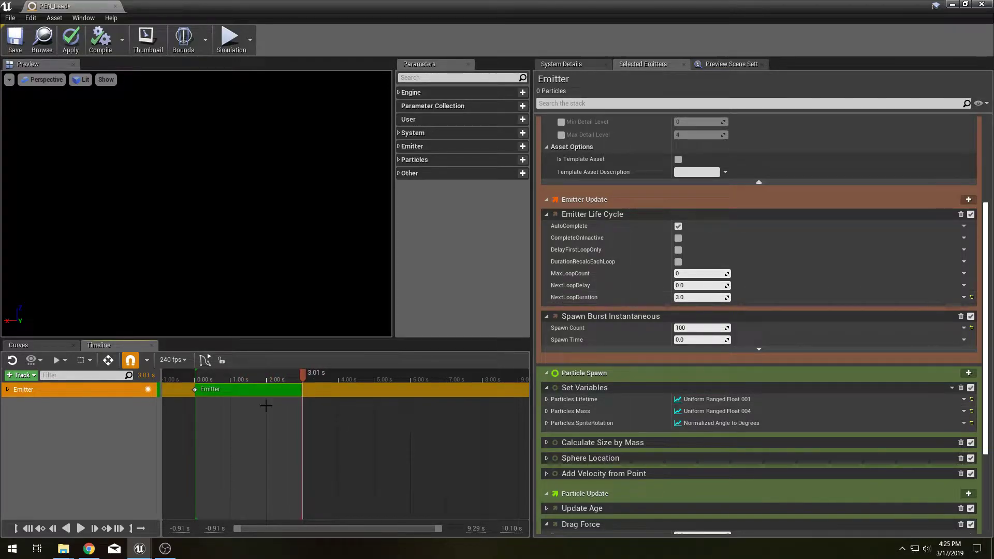
{"action": "mouse_move", "coordinate": [80, 527]}
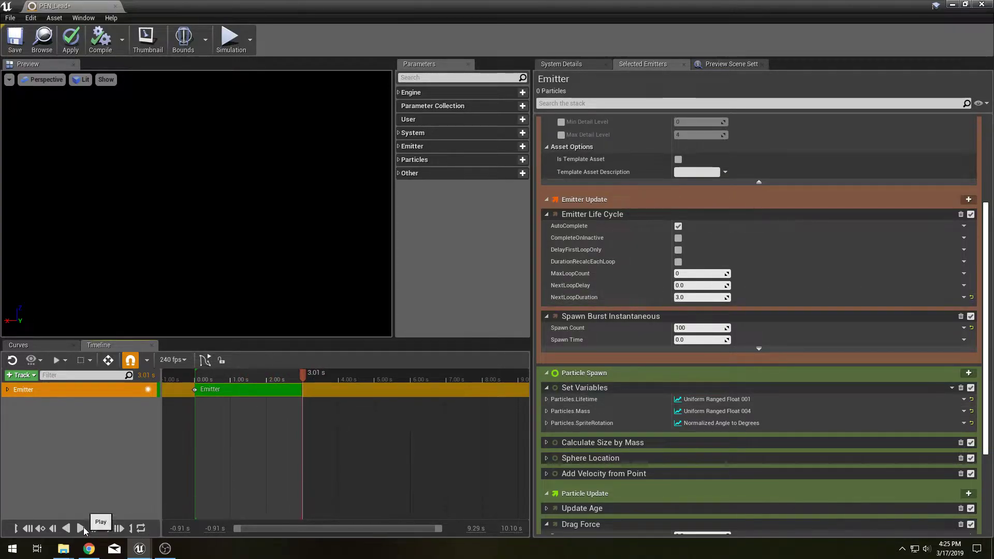
{"action": "left_click", "coordinate": [78, 528]}
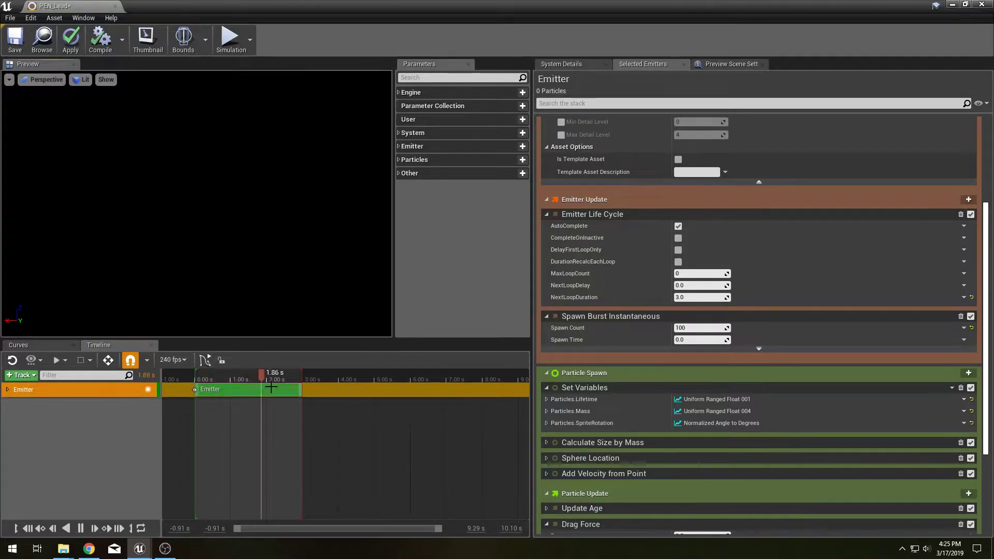
{"action": "scroll", "scroll_direction": "down", "scroll_amount": 3}
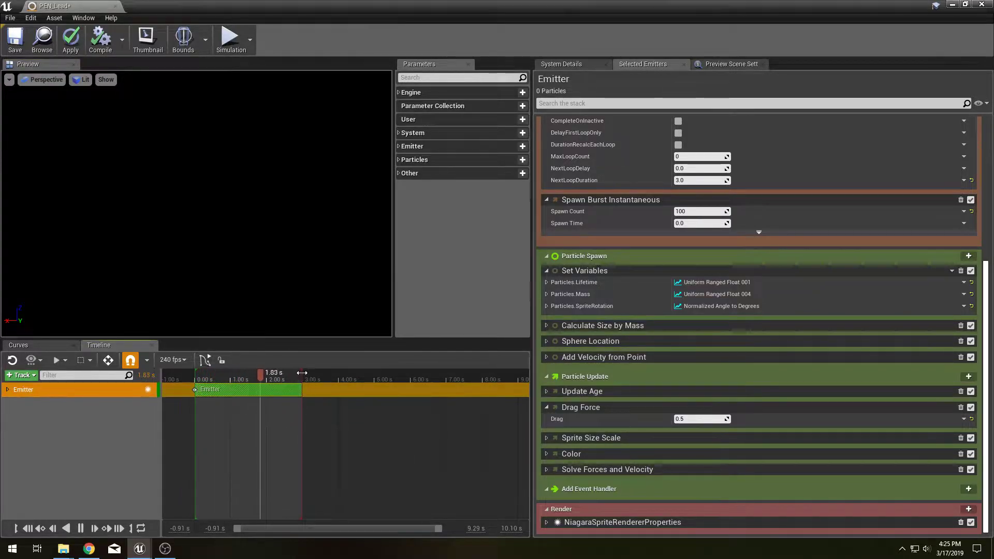
{"action": "left_click_drag", "start_coordinate": [261, 373], "coordinate": [333, 373]}
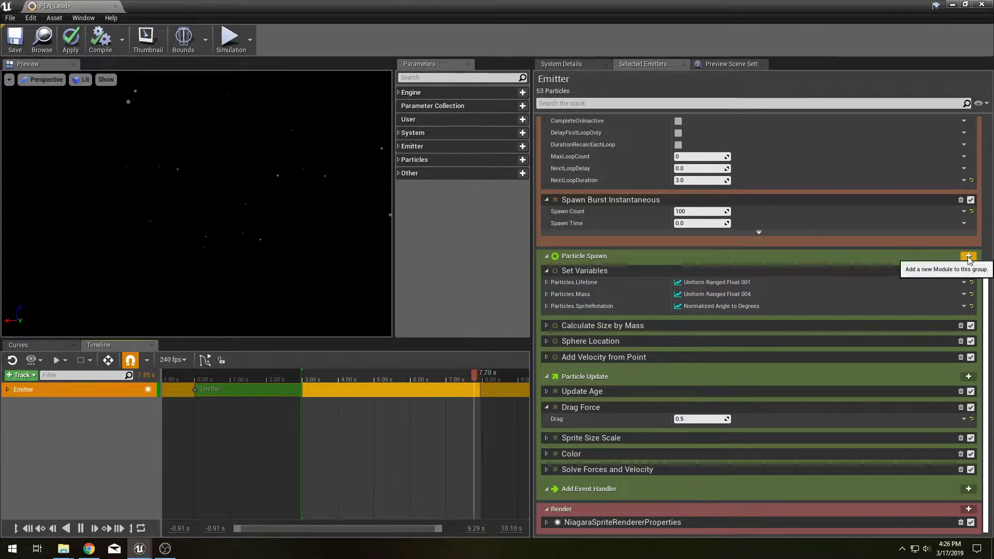
{"action": "left_click", "coordinate": [969, 255]}
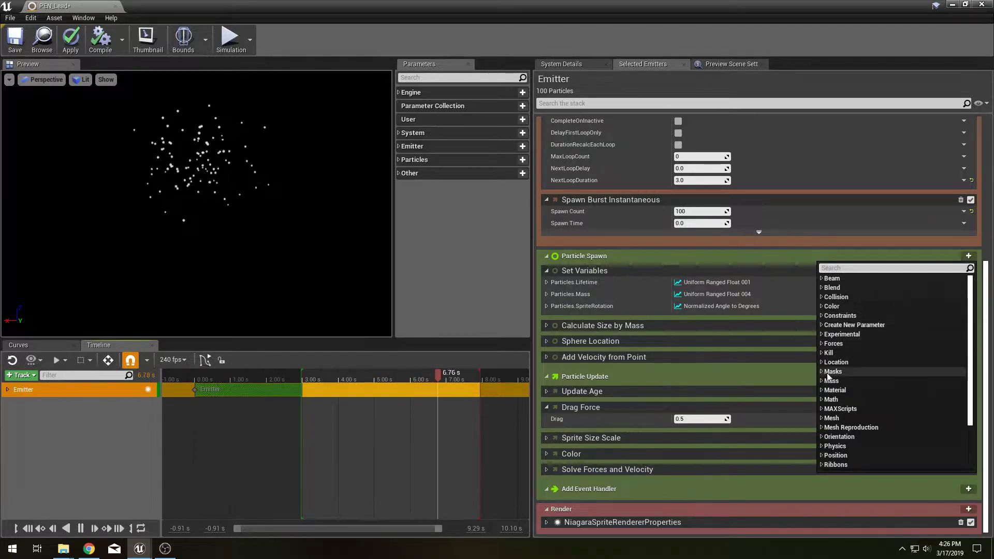
{"action": "type", "text": "evet"}
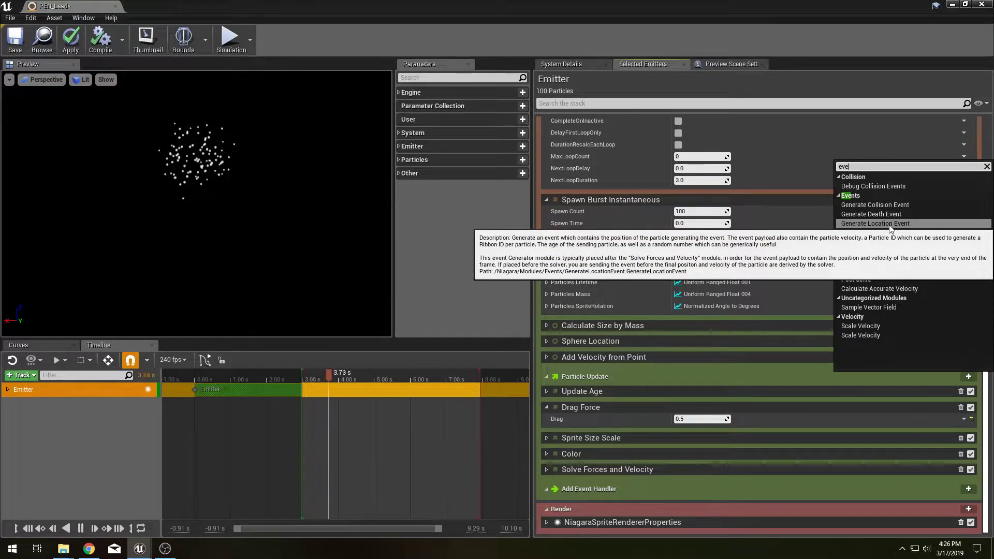
{"action": "left_click", "coordinate": [875, 223]}
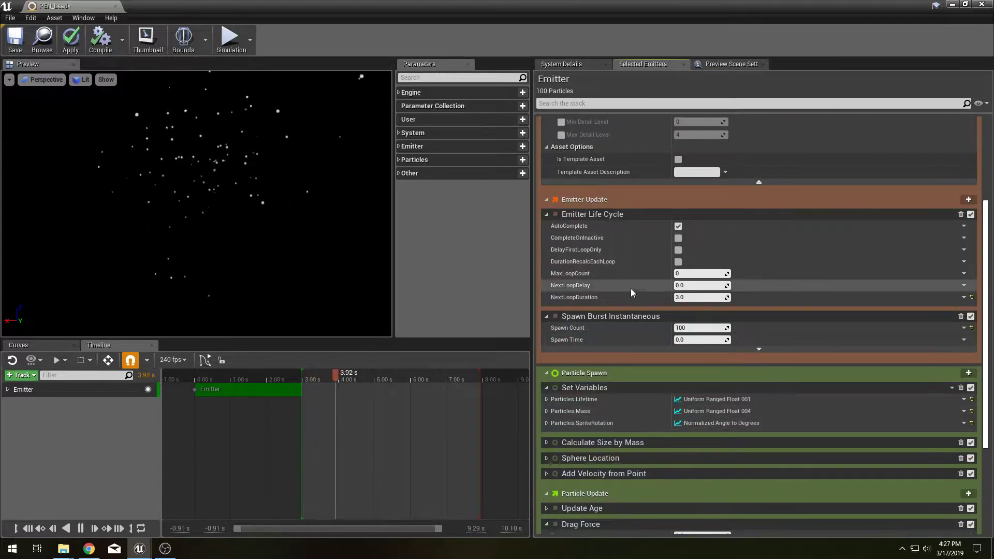
Create PEN_Trails from the Simple Sprite Burst template and open it.
{"action": "left_click", "coordinate": [99, 37]}
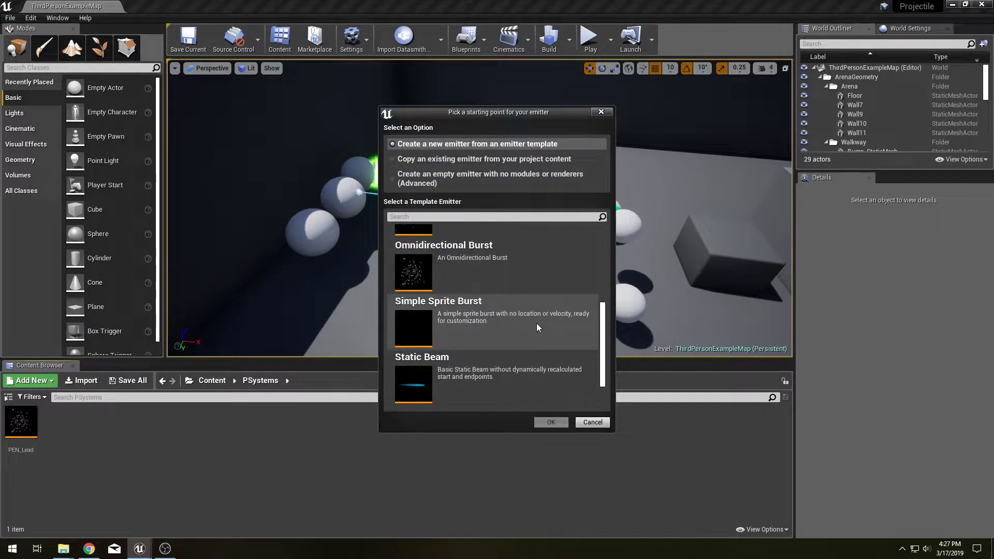
{"action": "left_click", "coordinate": [495, 320]}
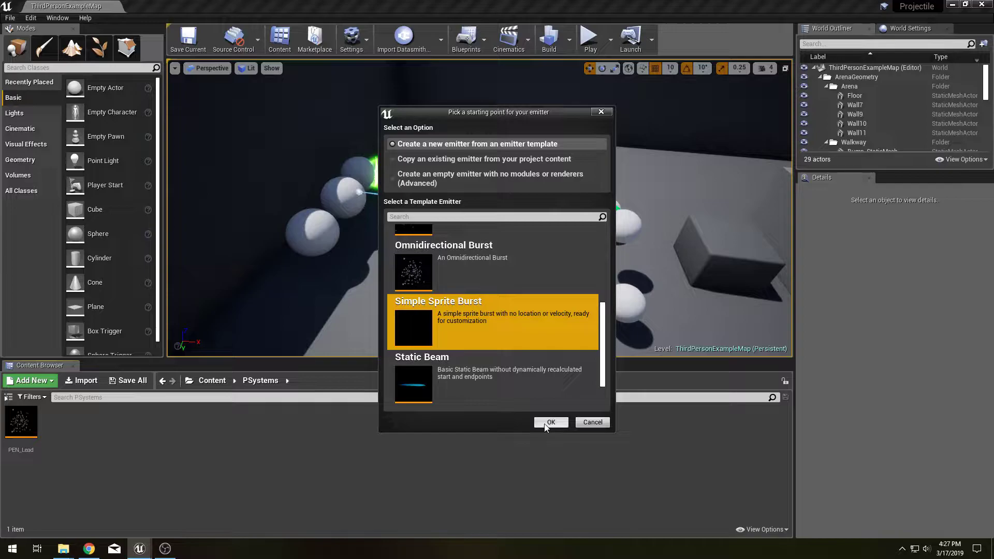
{"action": "left_click", "coordinate": [551, 422]}
{"action": "type", "text": "PEN_Trails"}
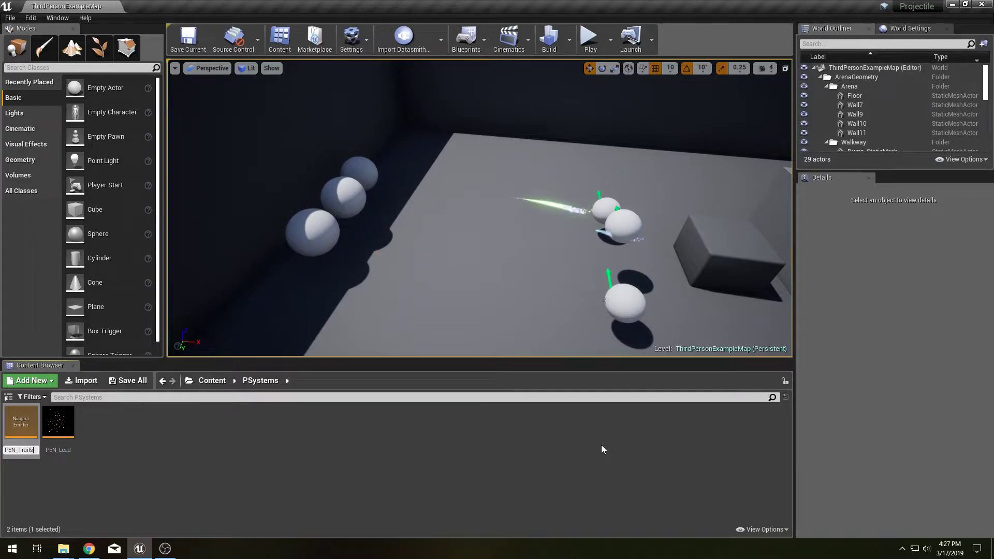
{"action": "double_click", "coordinate": [20, 421]}
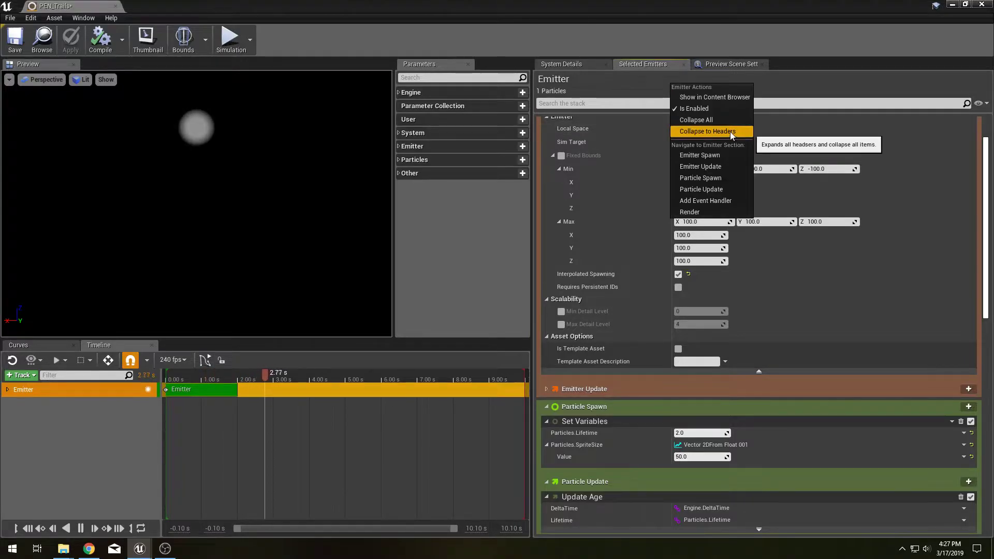
Swap the sprite renderer for a Niagara Ribbon Renderer using DefaultRibbonMaterial.
{"action": "left_click", "coordinate": [706, 131]}
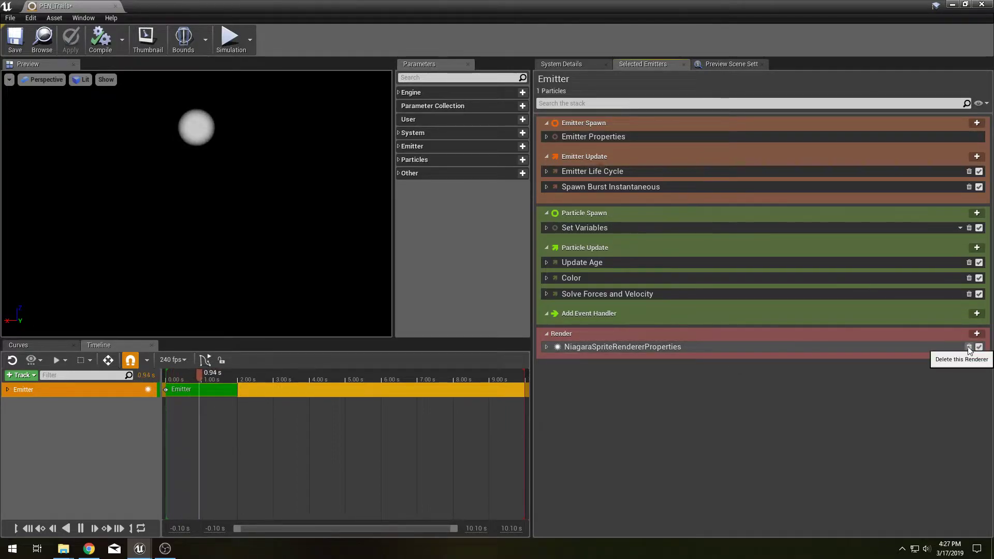
{"action": "left_click", "coordinate": [977, 334]}
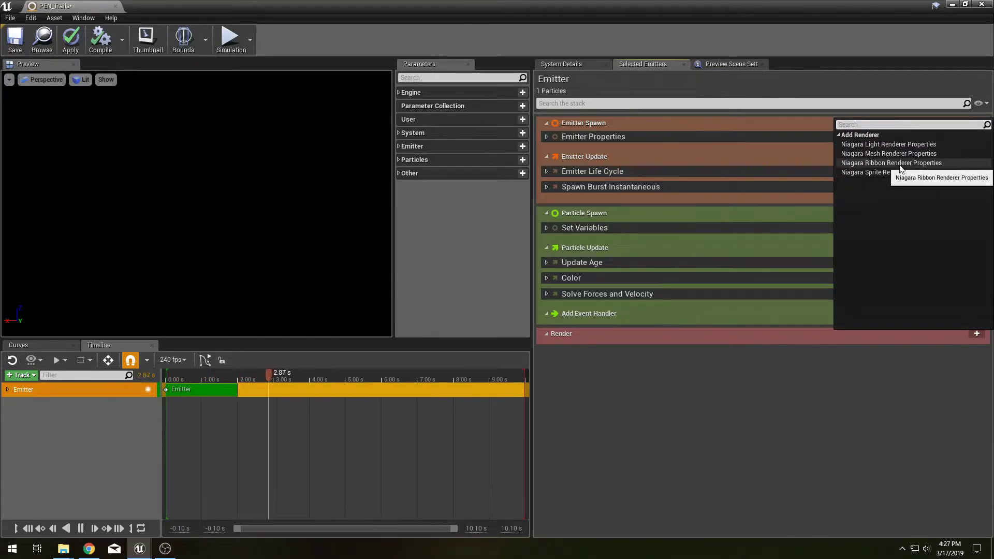
{"action": "left_click", "coordinate": [892, 164]}
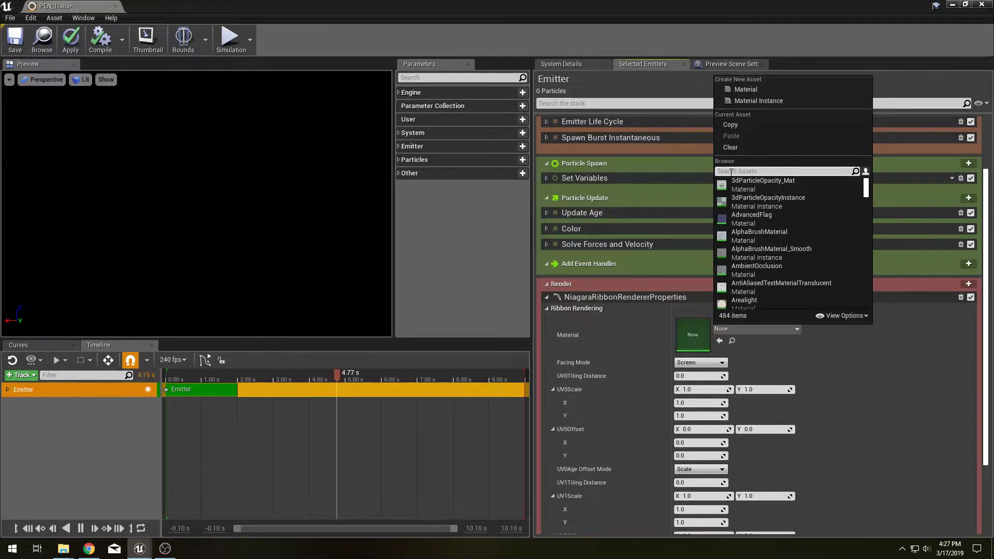
{"action": "type", "text": "DefaultR"}
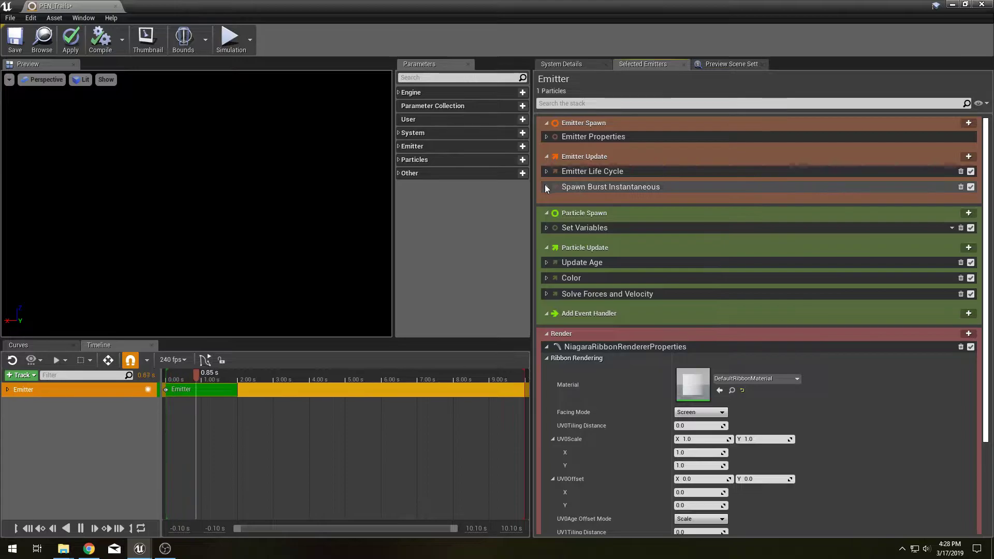
Delete Spawn Burst Instantaneous and replace Particles.SpriteSize with Particles.RibbonWidth of 4.0.
{"action": "left_click", "coordinate": [546, 186]}
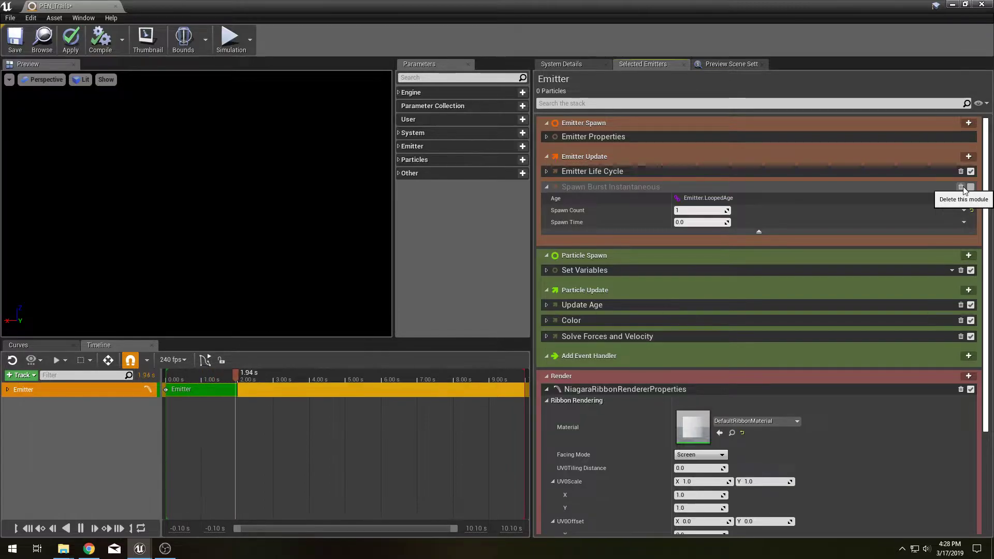
{"action": "left_click", "coordinate": [962, 187]}
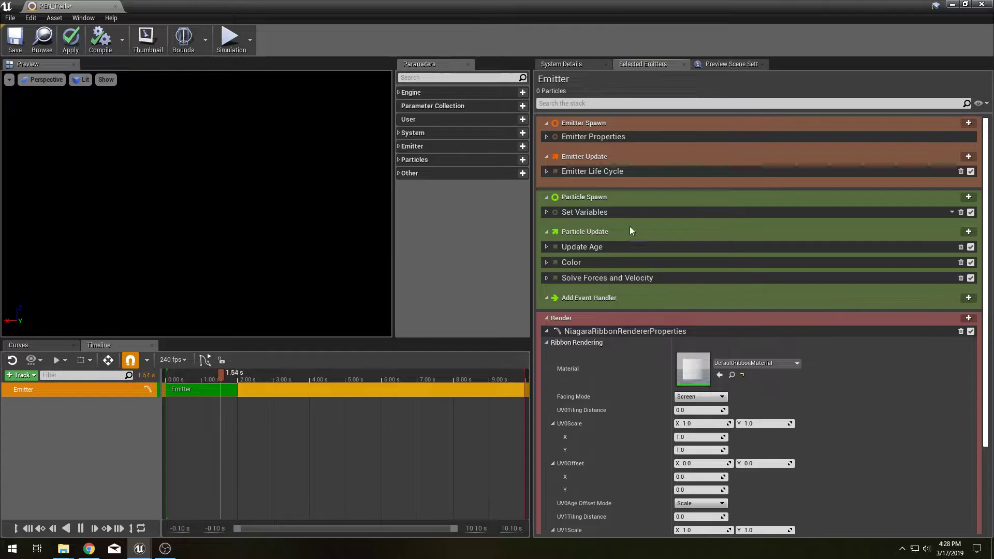
{"action": "left_click", "coordinate": [547, 212]}
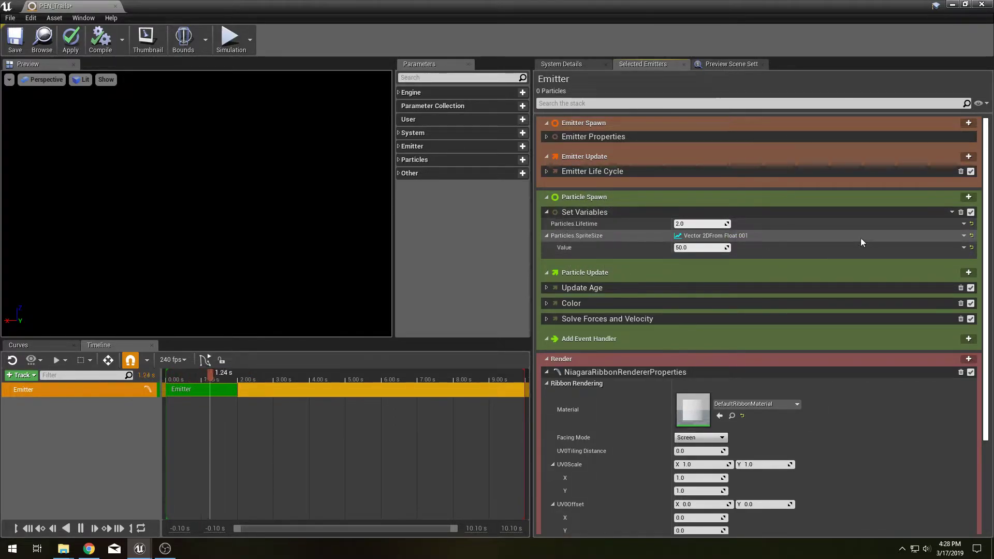
{"action": "left_click", "coordinate": [964, 235]}
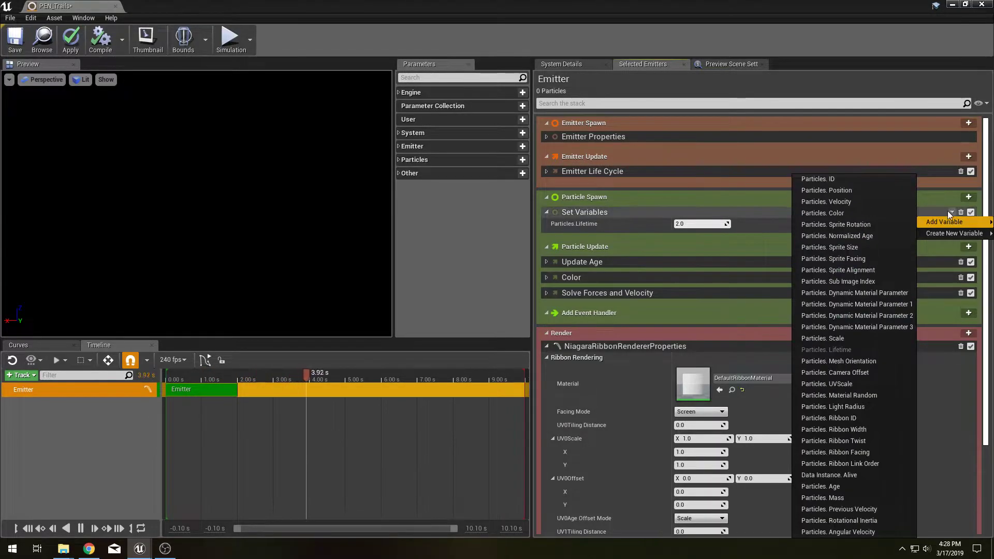
{"action": "left_click", "coordinate": [779, 215]}
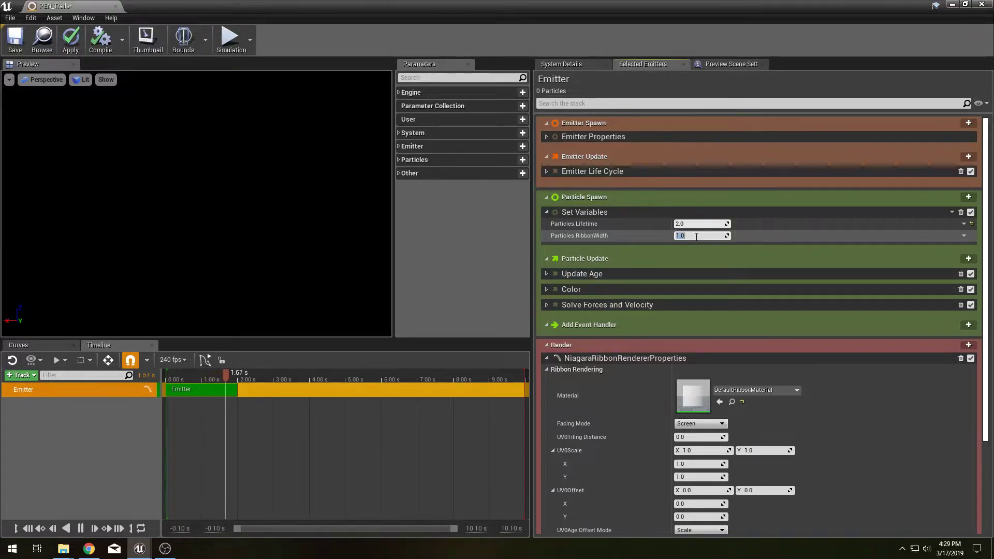
{"action": "type", "text": "4.0"}
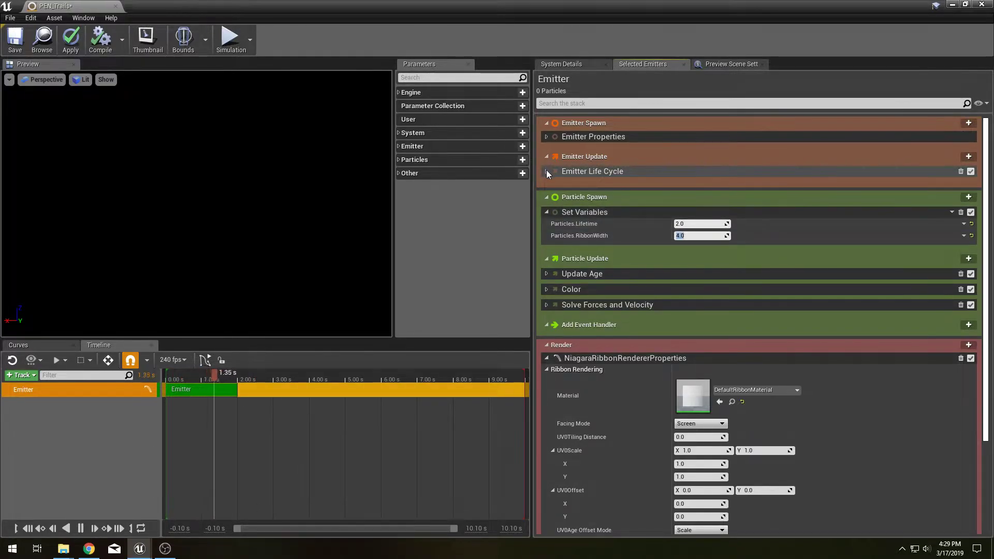
Change Emitter Life Cycle NextLoopDuration from 2.0 to 3.0.
{"action": "left_click", "coordinate": [547, 174]}
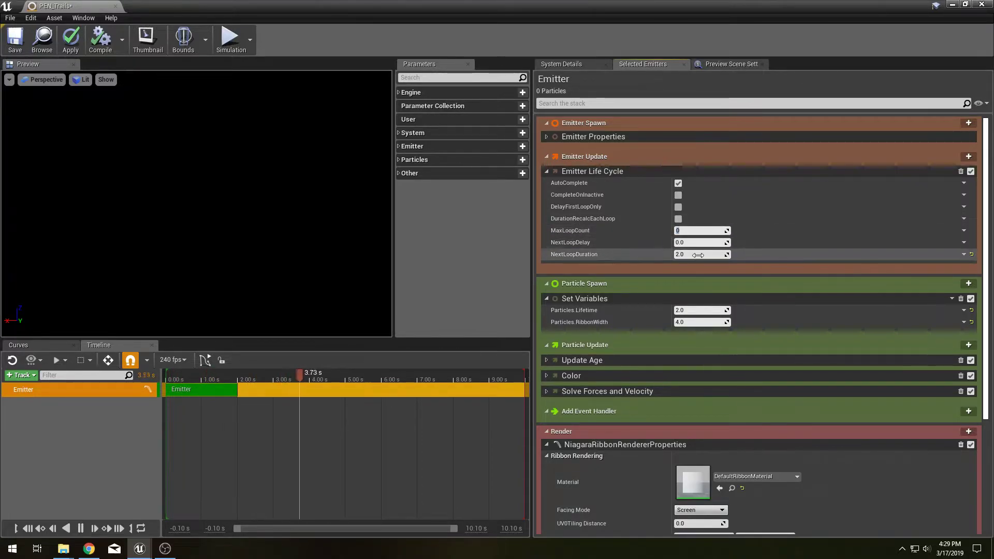
{"action": "left_click", "coordinate": [700, 254]}
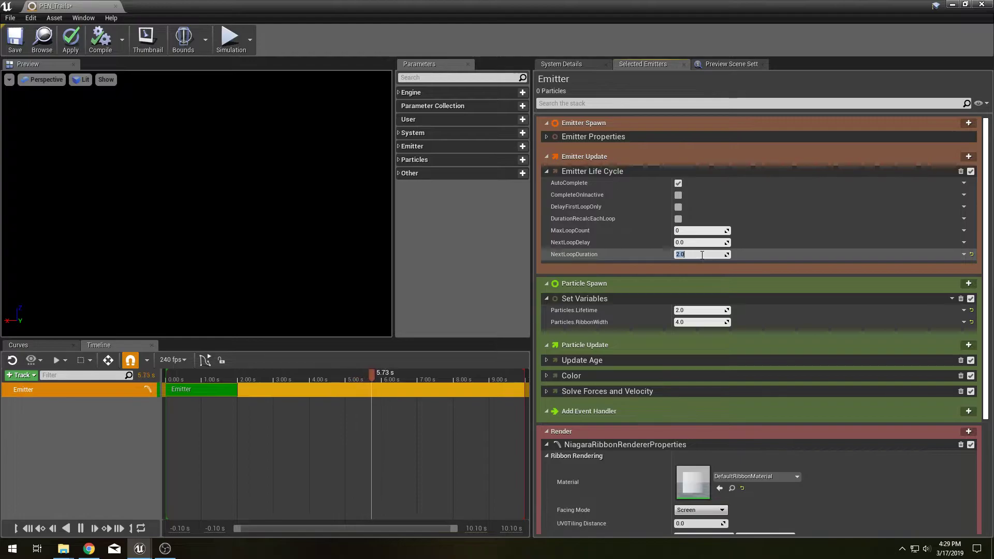
{"action": "type", "text": "3.0"}
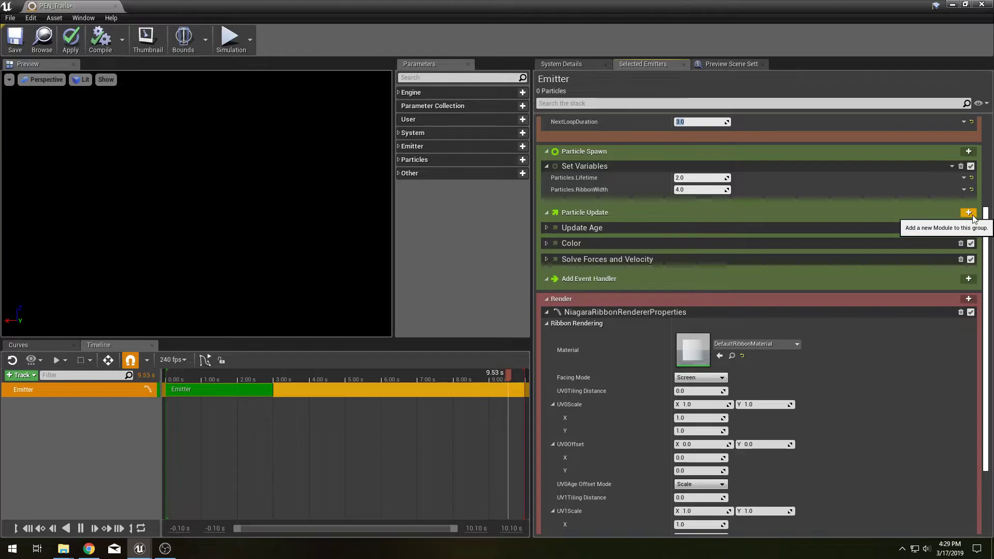
Add an event handler with Spawned Particles execution mode, leaving the event source unassigned.
{"action": "left_click", "coordinate": [968, 212]}
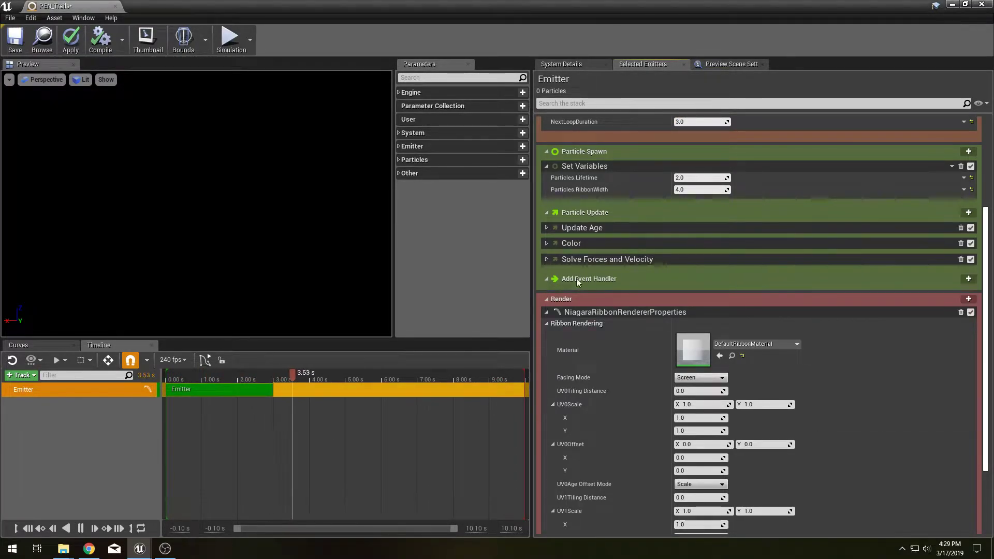
{"action": "left_click", "coordinate": [588, 279]}
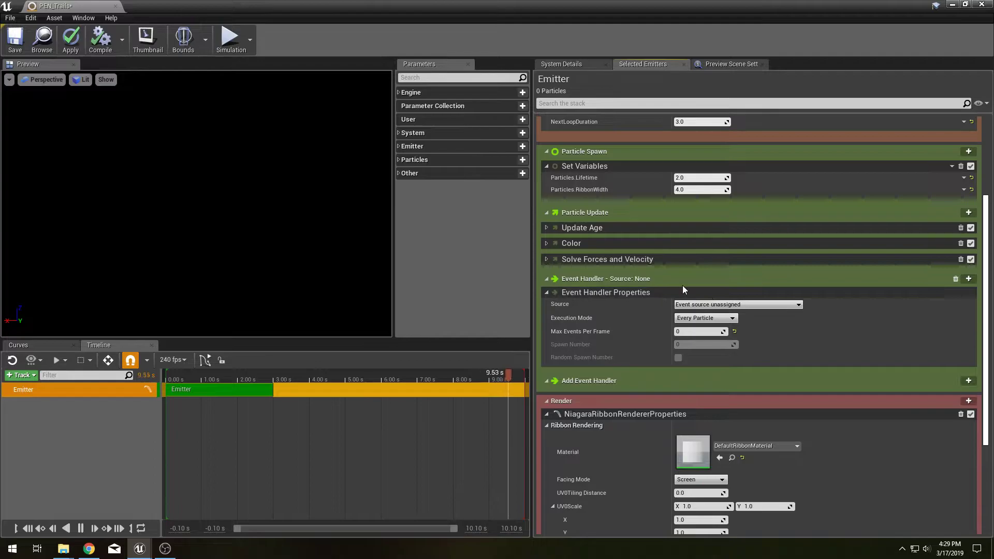
{"action": "left_click", "coordinate": [798, 305]}
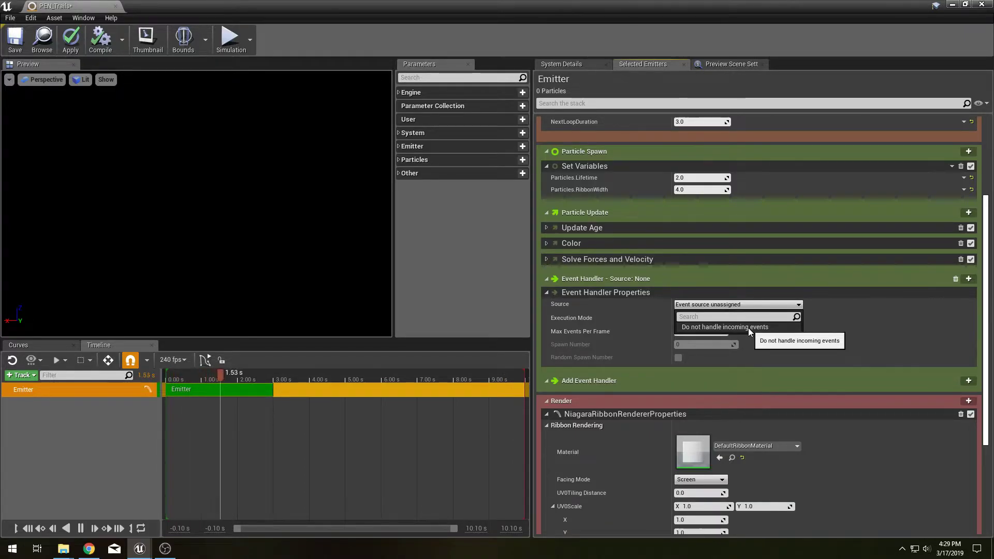
{"action": "left_click", "coordinate": [695, 318]}
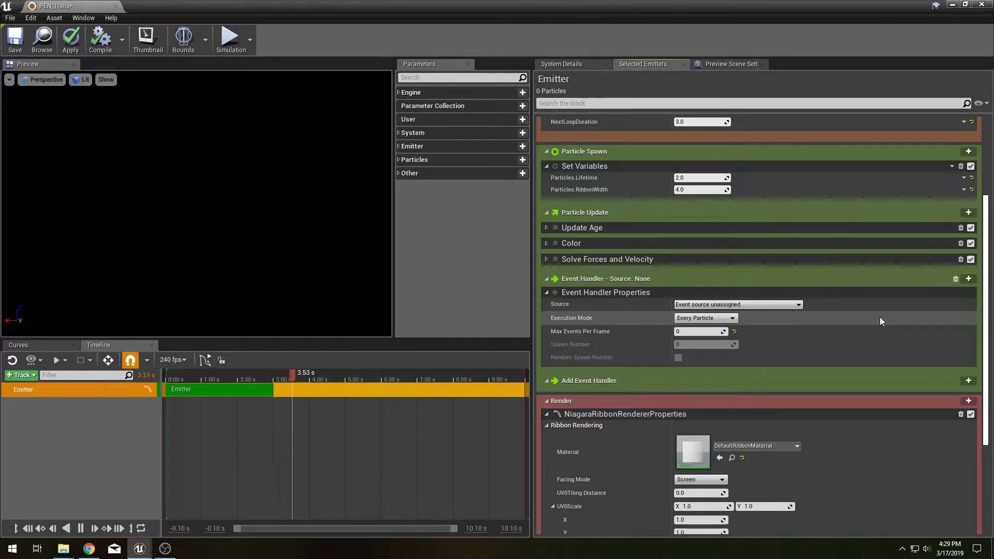
{"action": "left_click", "coordinate": [704, 318]}
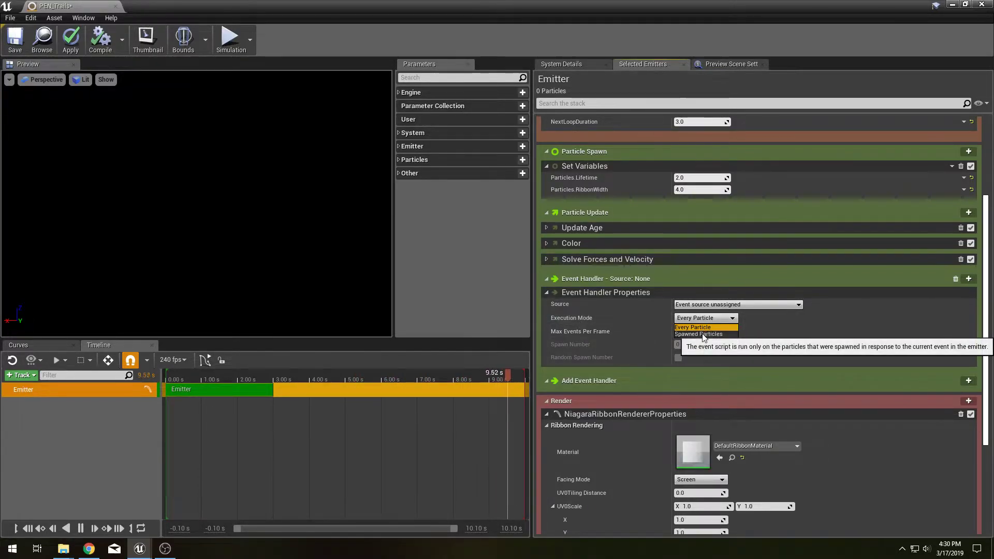
{"action": "left_click", "coordinate": [698, 335]}
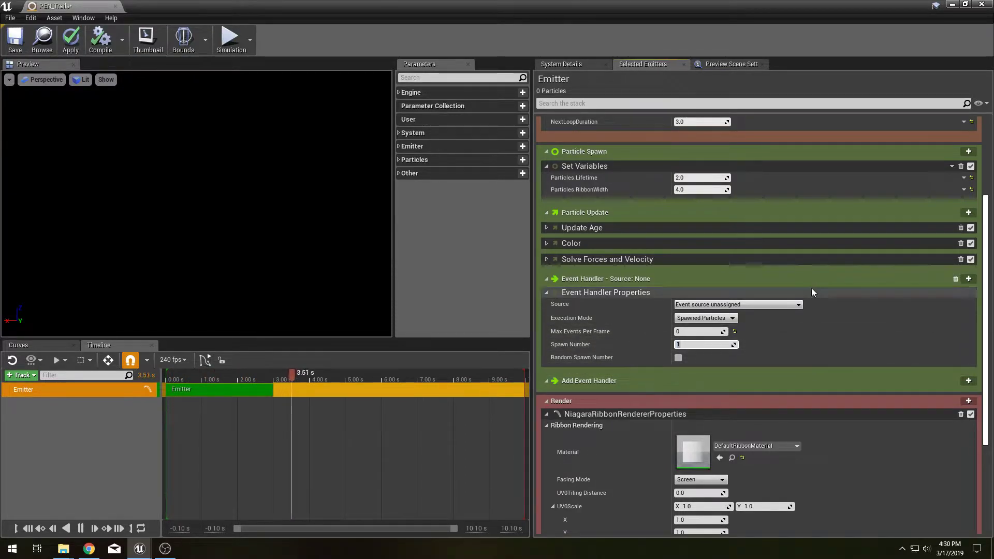
{"action": "scroll", "scroll_direction": "down", "scroll_amount": 3}
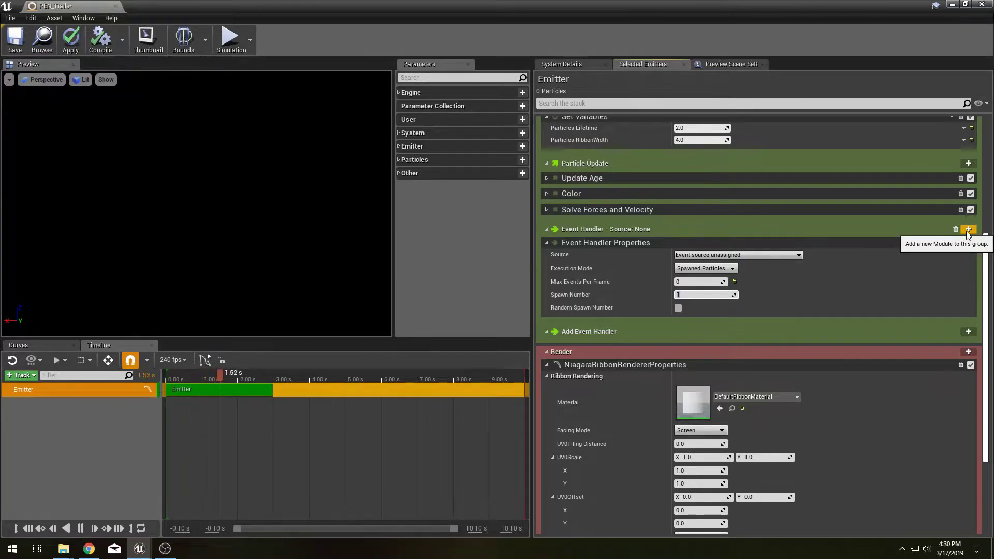
Search 'event' modules for the handler, then close the Niagara editor.
{"action": "left_click", "coordinate": [969, 229]}
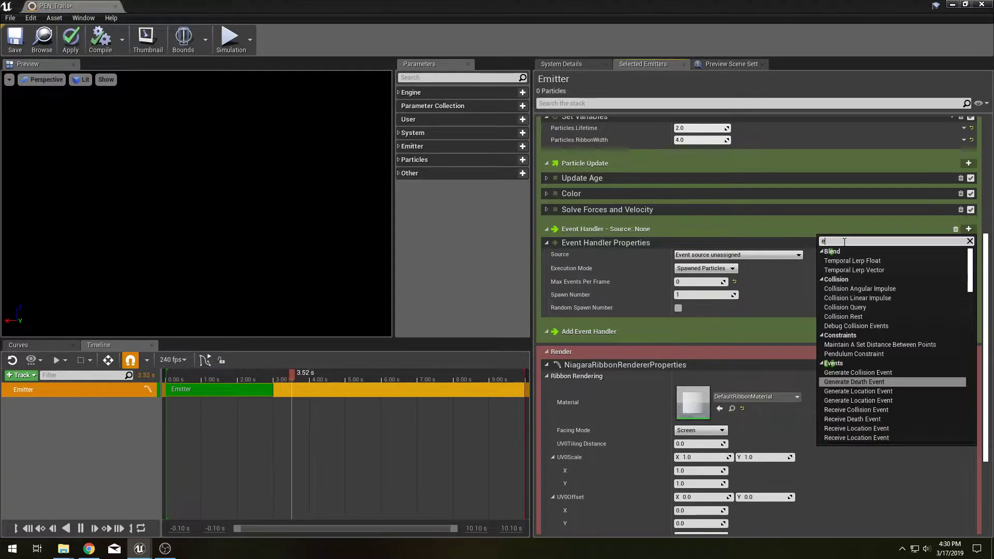
{"action": "type", "text": "vent"}
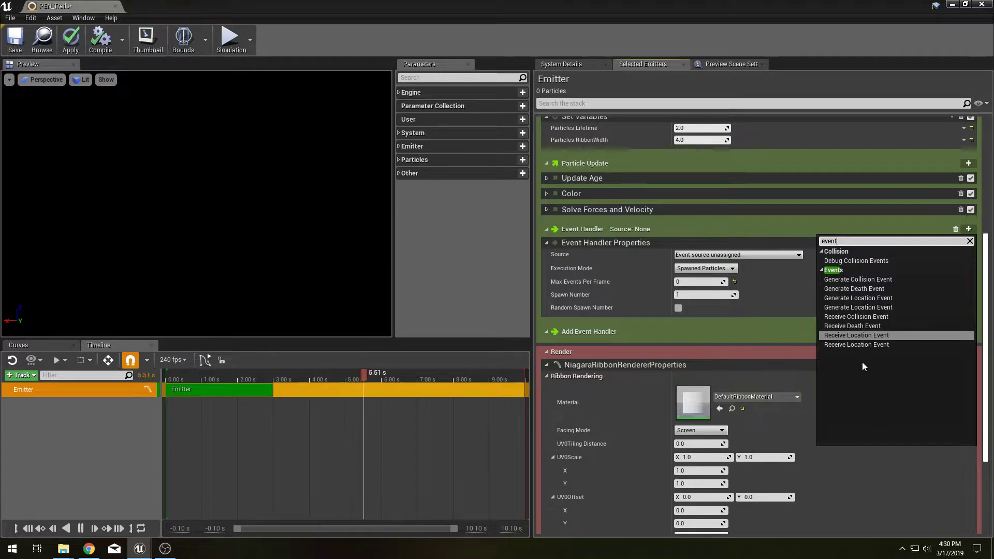
{"action": "mouse_move", "coordinate": [856, 335]}
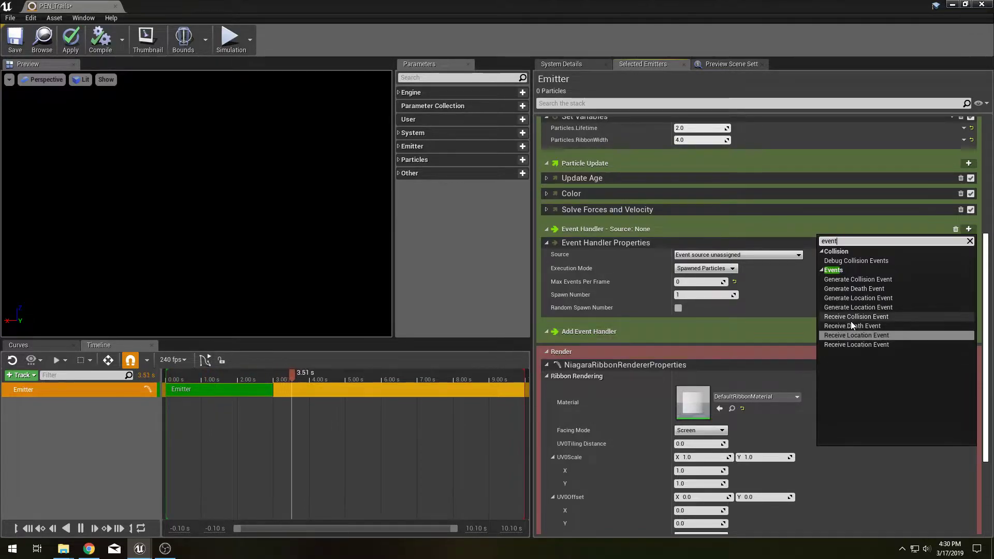
{"action": "mouse_move", "coordinate": [856, 316]}
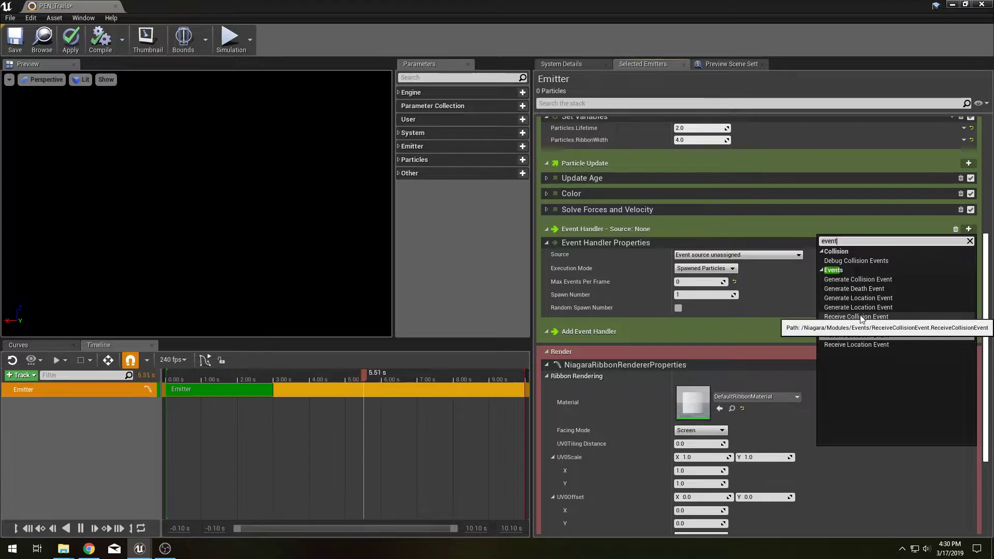
{"action": "left_click", "coordinate": [856, 344]}
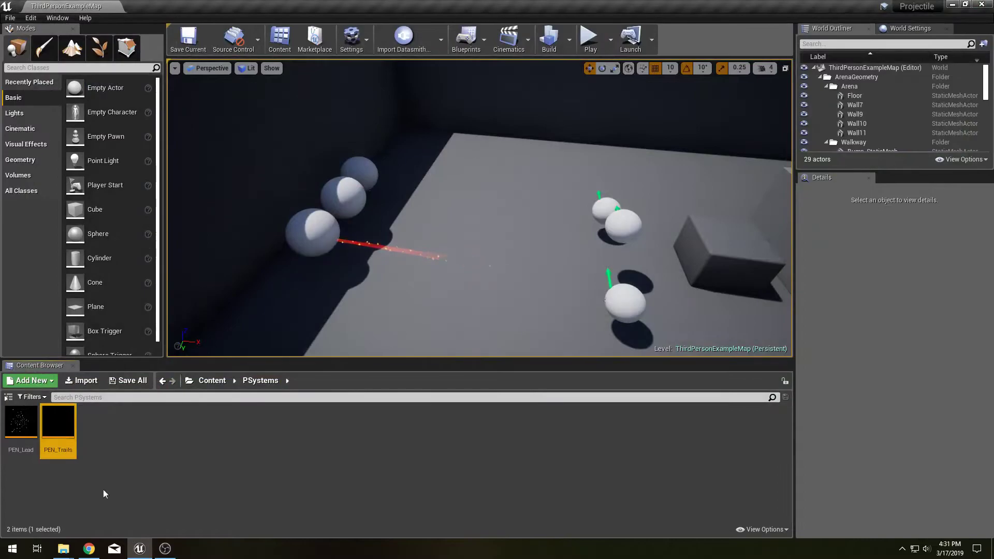
Create a Niagara System from the selected emitters PEN_Lead and PEN_Trails.
{"action": "left_click", "coordinate": [29, 381]}
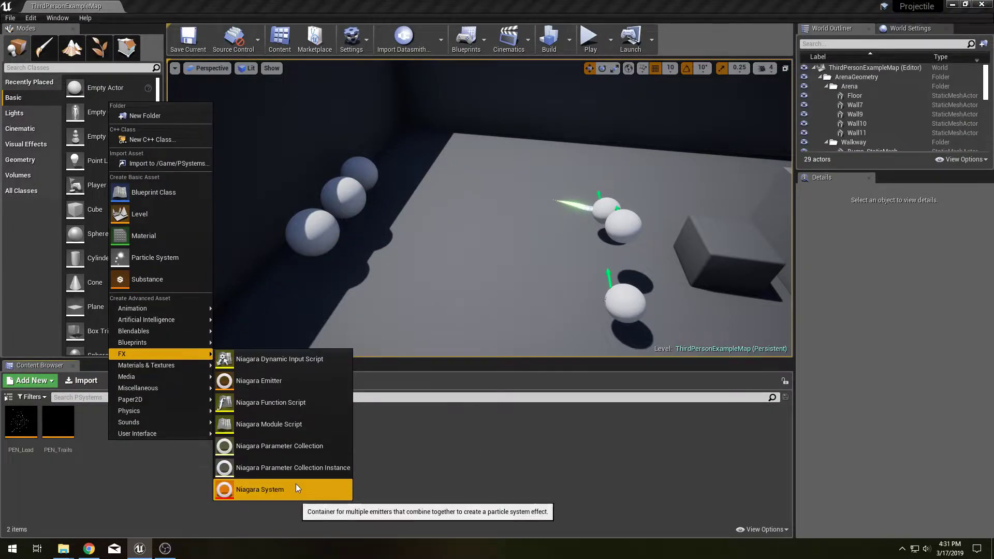
{"action": "left_click", "coordinate": [259, 489]}
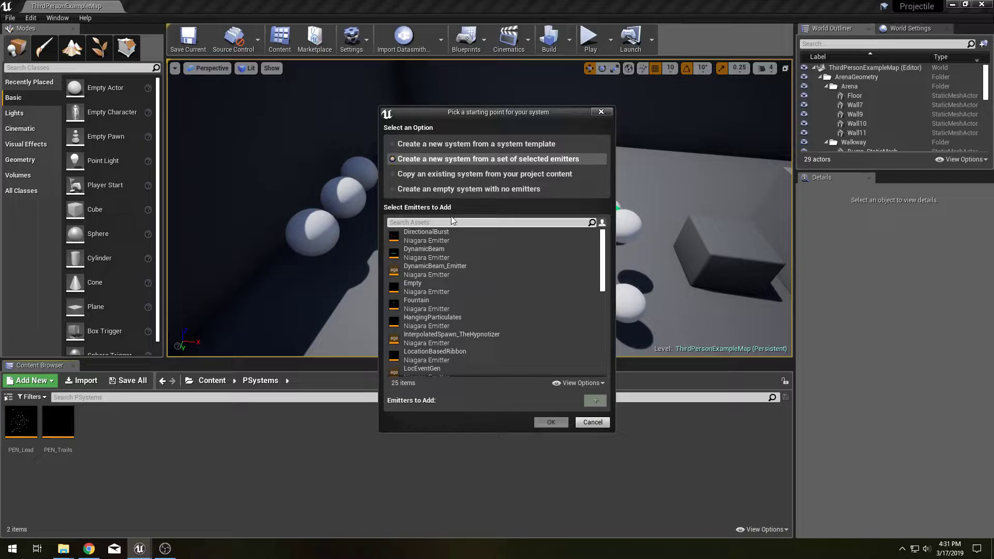
{"action": "type", "text": "PEN_LEa"}
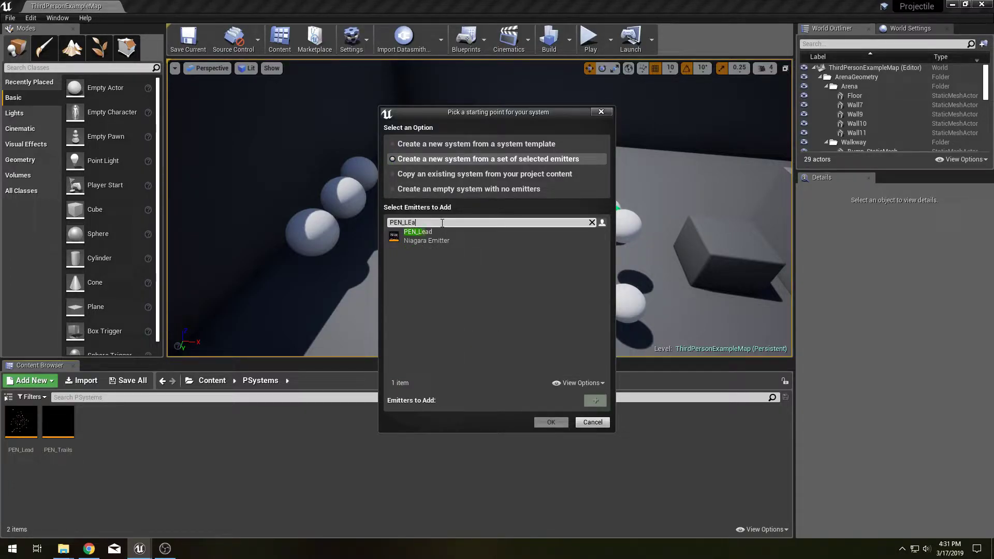
{"action": "left_click", "coordinate": [417, 236]}
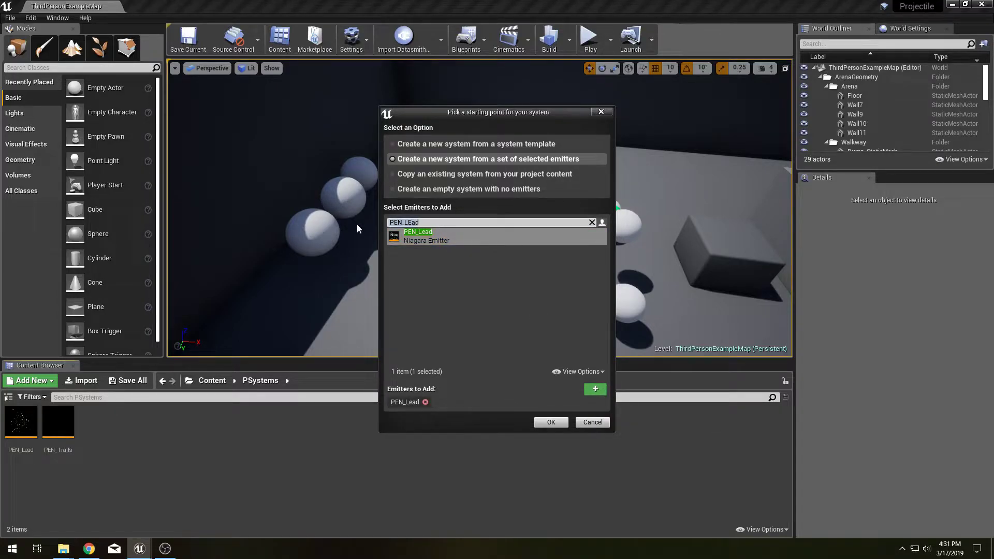
{"action": "type", "text": "Trails"}
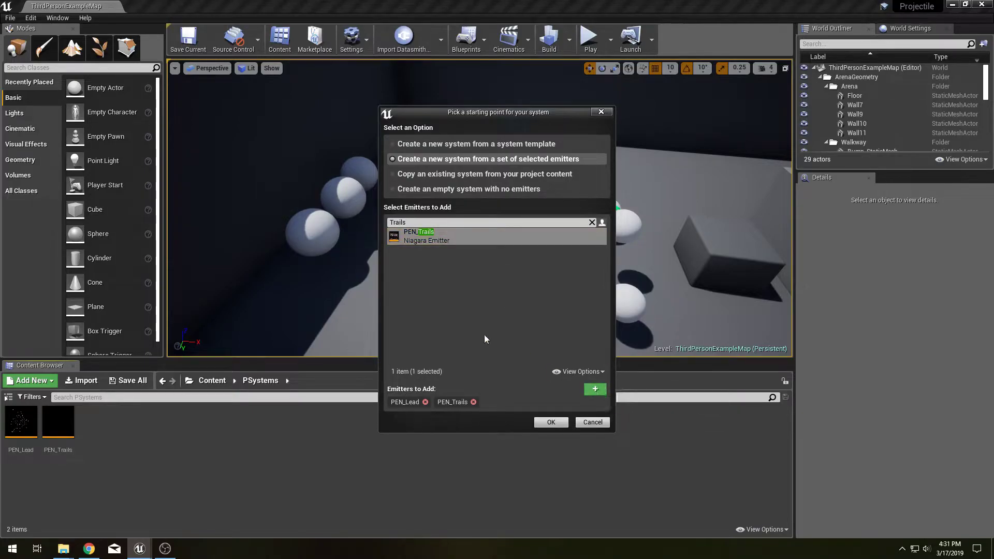
{"action": "left_click", "coordinate": [551, 423]}
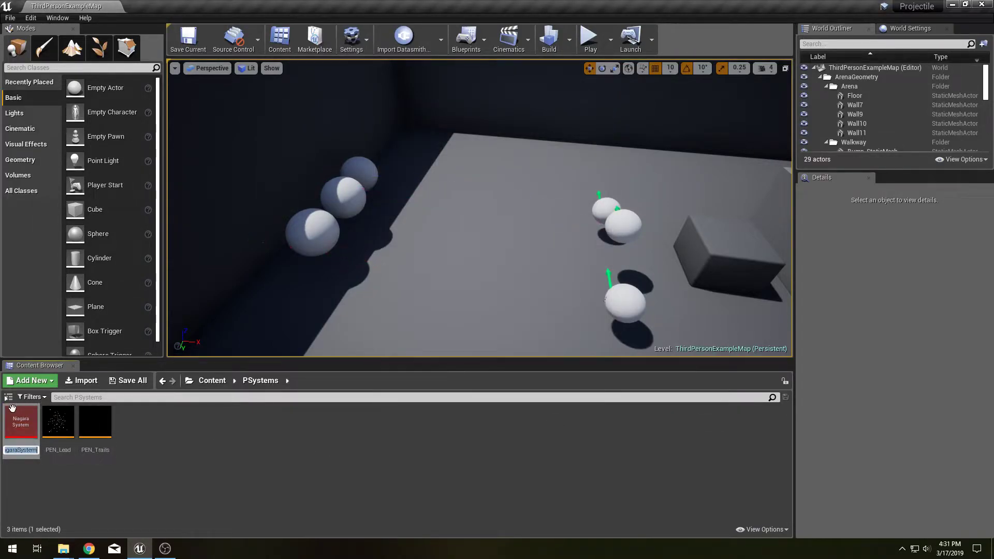
Name the new system PSN_Firework and open it in the system editor.
{"action": "type", "text": "PSN_Fi"}
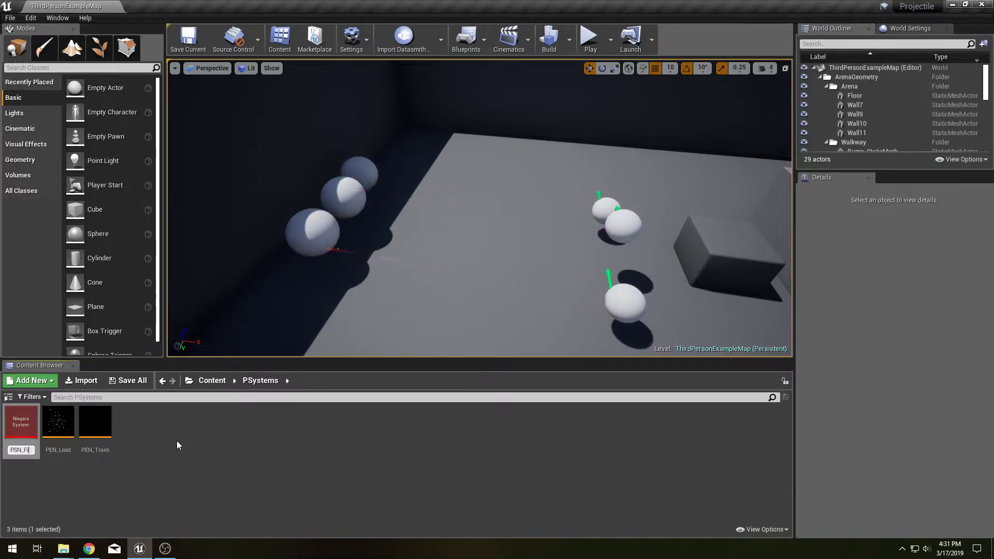
{"action": "left_click", "coordinate": [95, 421]}
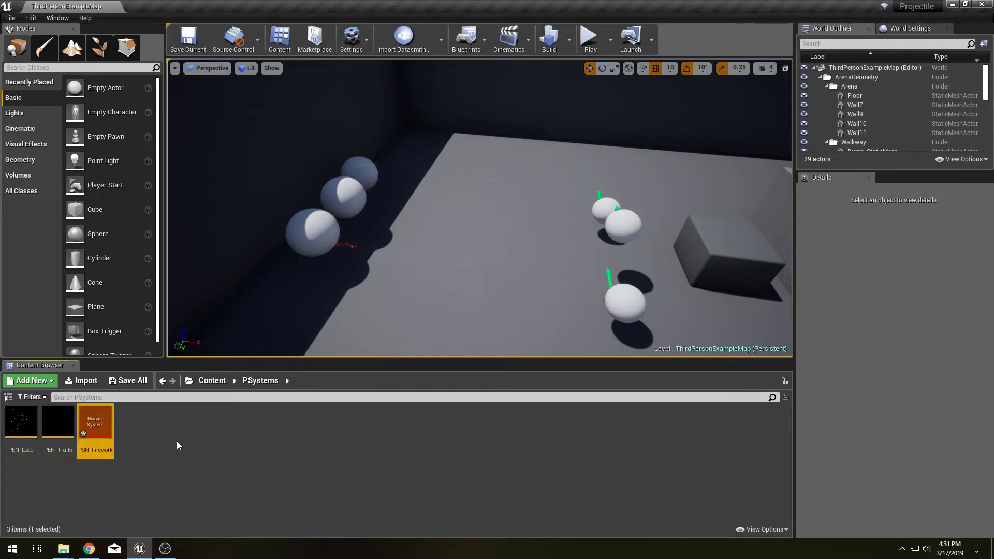
{"action": "double_click", "coordinate": [95, 421]}
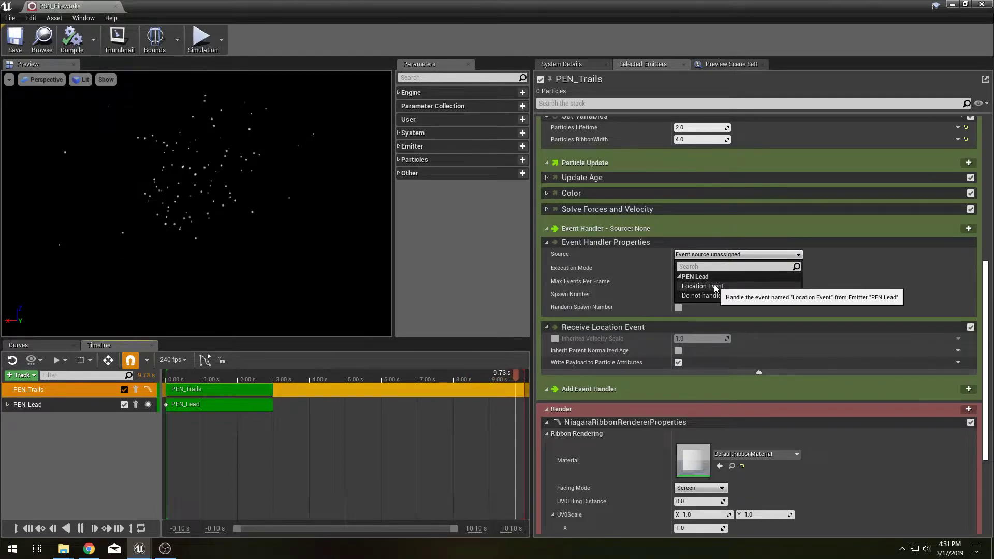
Set PEN_Trails' event handler source to PEN_Lead's location event.
{"action": "left_click", "coordinate": [703, 286]}
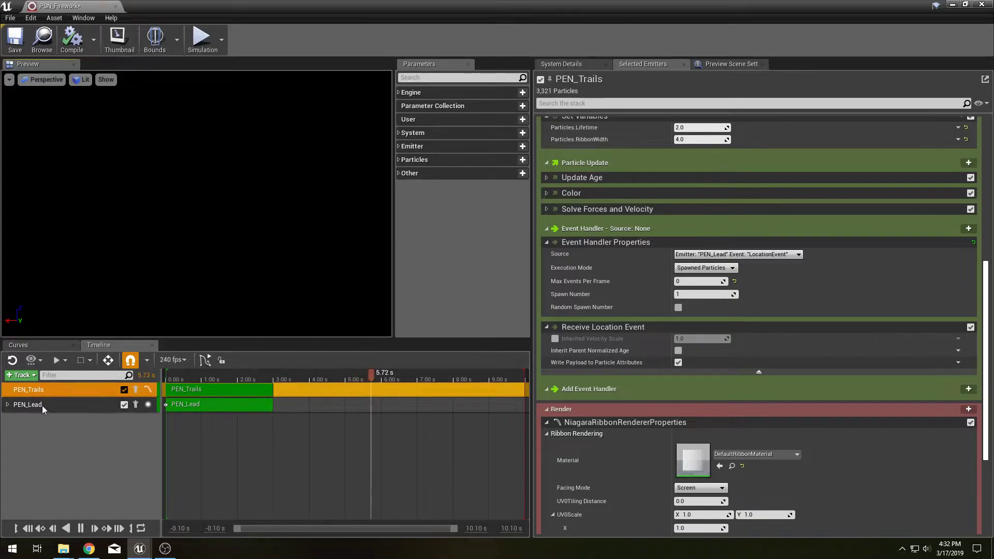
Select PEN_Lead and enable Requires Persistent IDs in its Emitter Properties.
{"action": "left_click", "coordinate": [27, 405]}
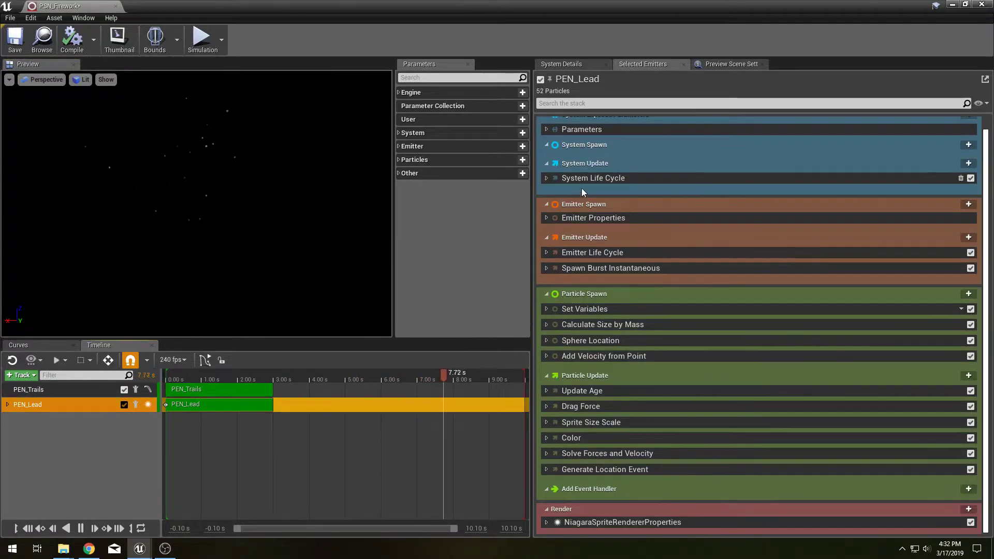
{"action": "left_click", "coordinate": [546, 252]}
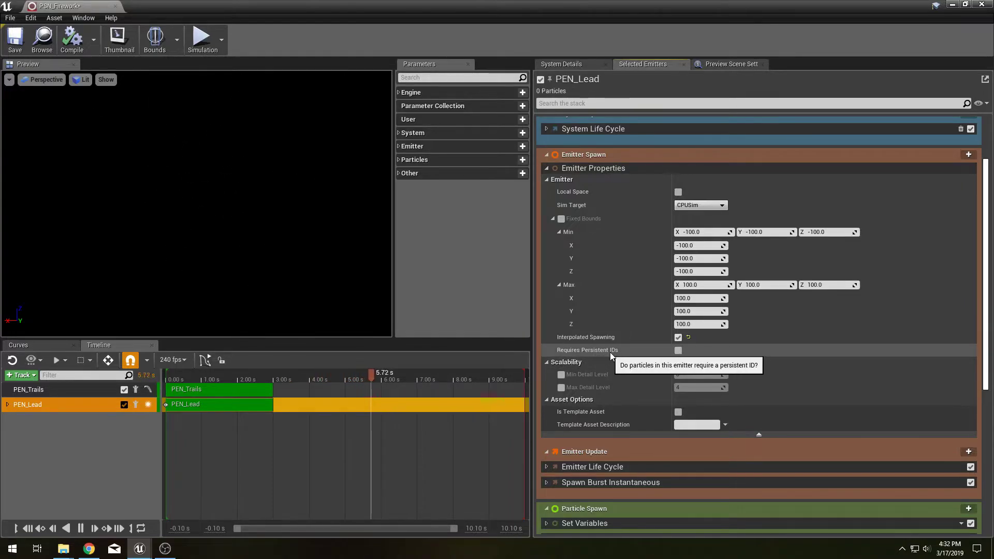
{"action": "left_click", "coordinate": [678, 350]}
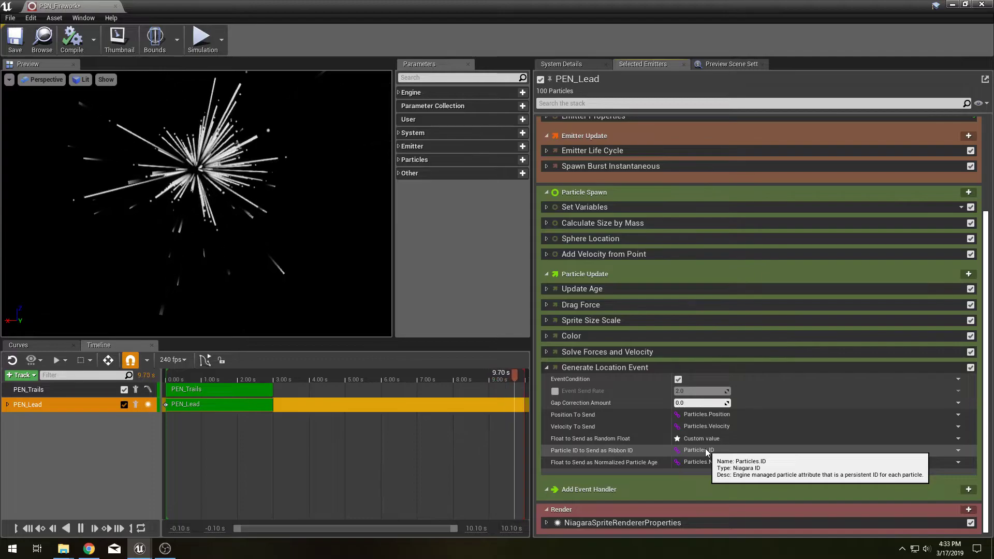
Scrub the preview back to just after the burst, then forward to about 3.8 s.
{"action": "left_click_drag", "start_coordinate": [513, 372], "coordinate": [228, 372]}
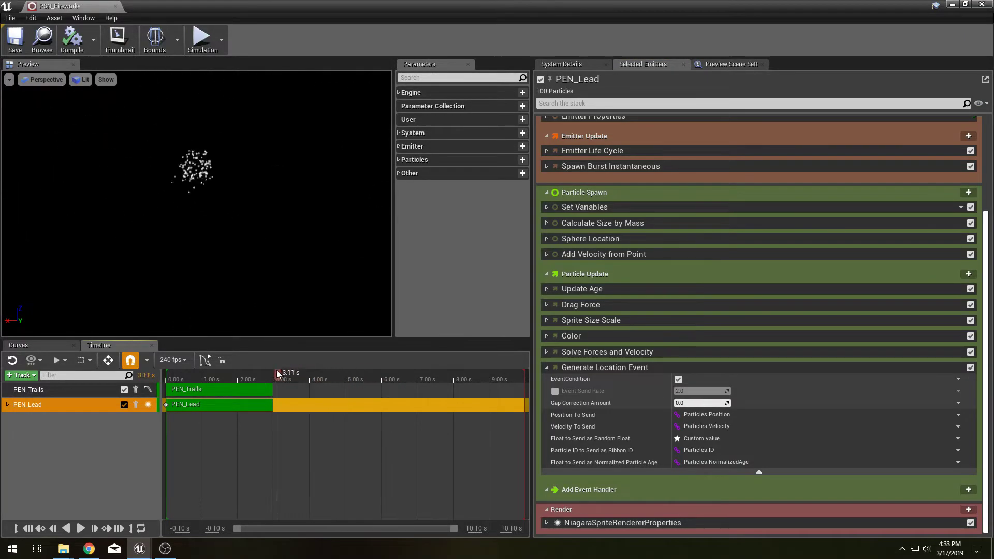
{"action": "left_click_drag", "start_coordinate": [277, 373], "coordinate": [303, 373]}
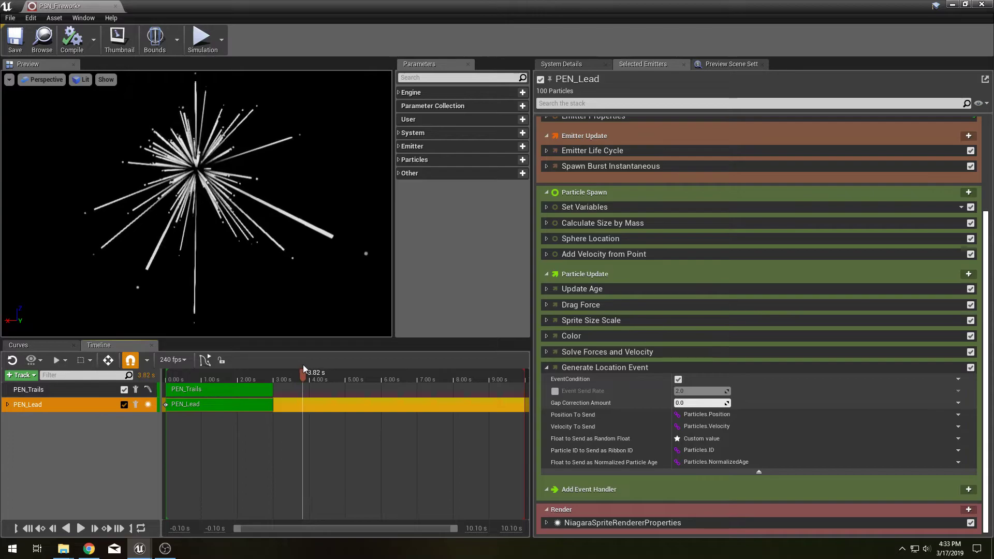
{"action": "left_click", "coordinate": [9, 80]}
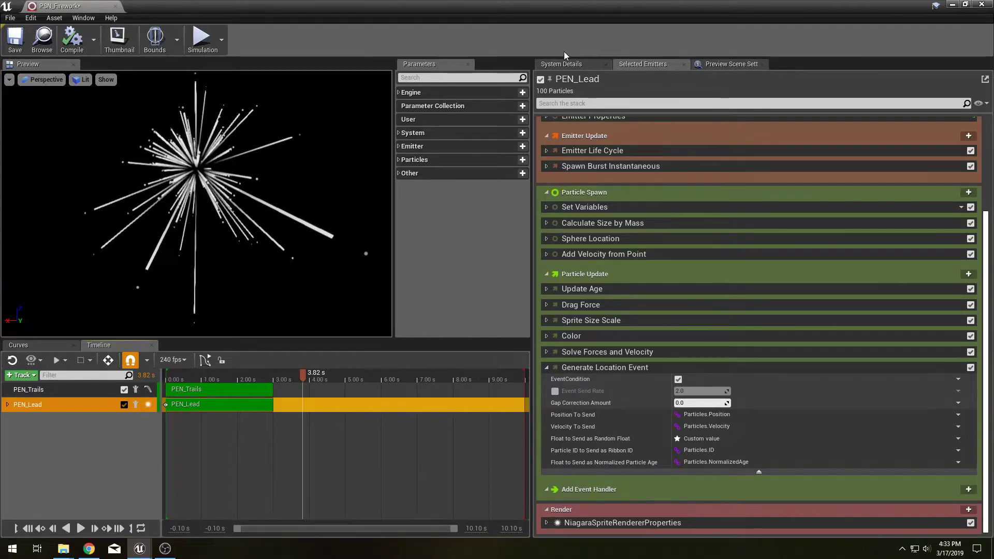
{"action": "left_click", "coordinate": [731, 63]}
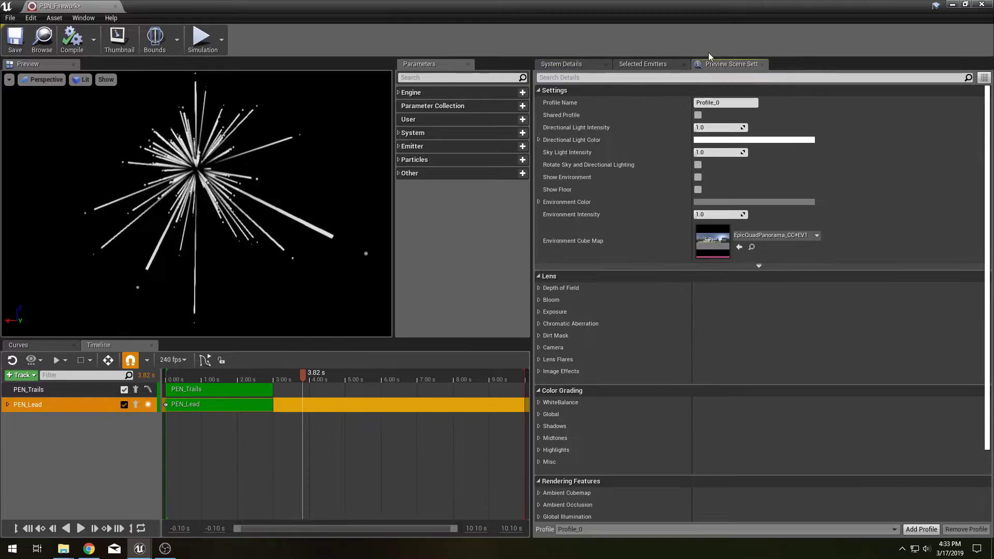
{"action": "mouse_move", "coordinate": [698, 177]}
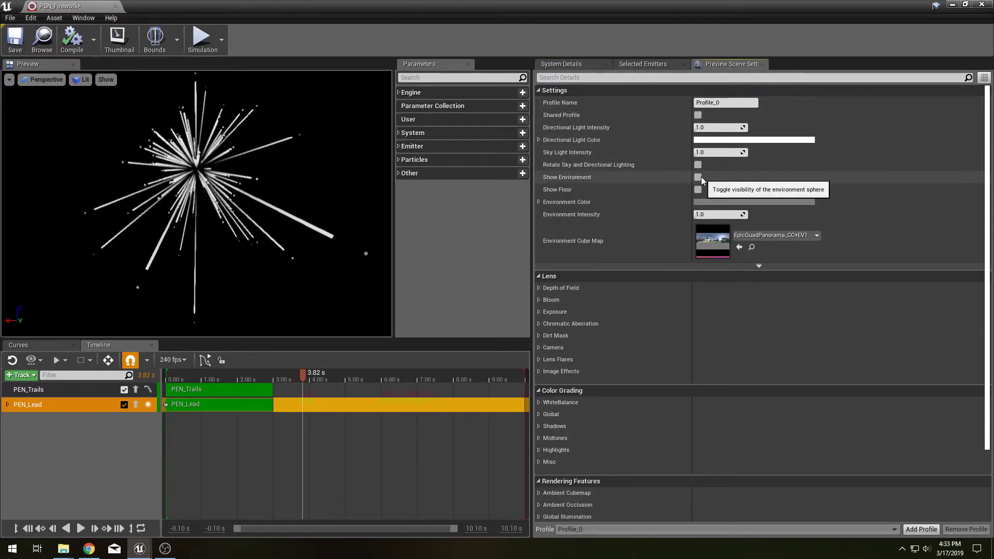
{"action": "left_click", "coordinate": [697, 178]}
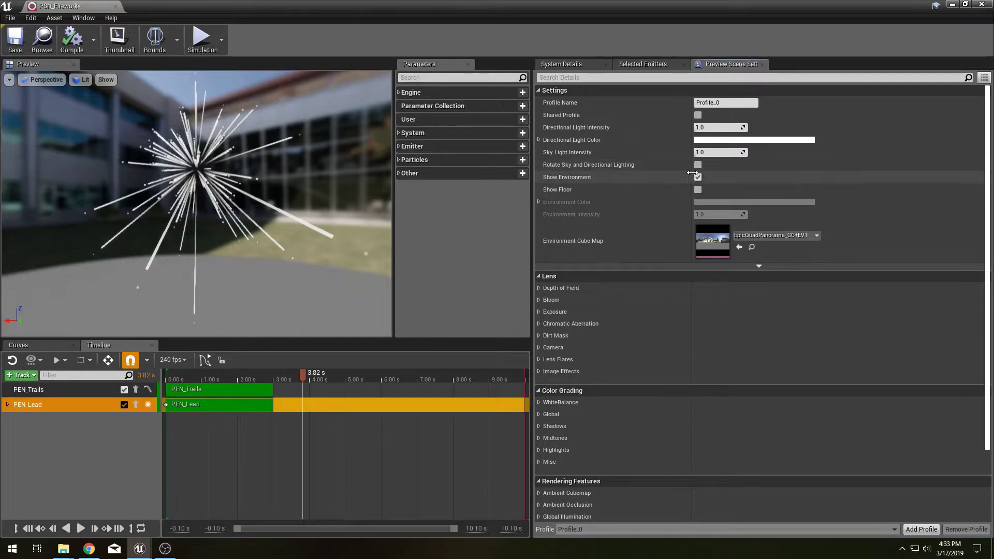
{"action": "left_click", "coordinate": [698, 177]}
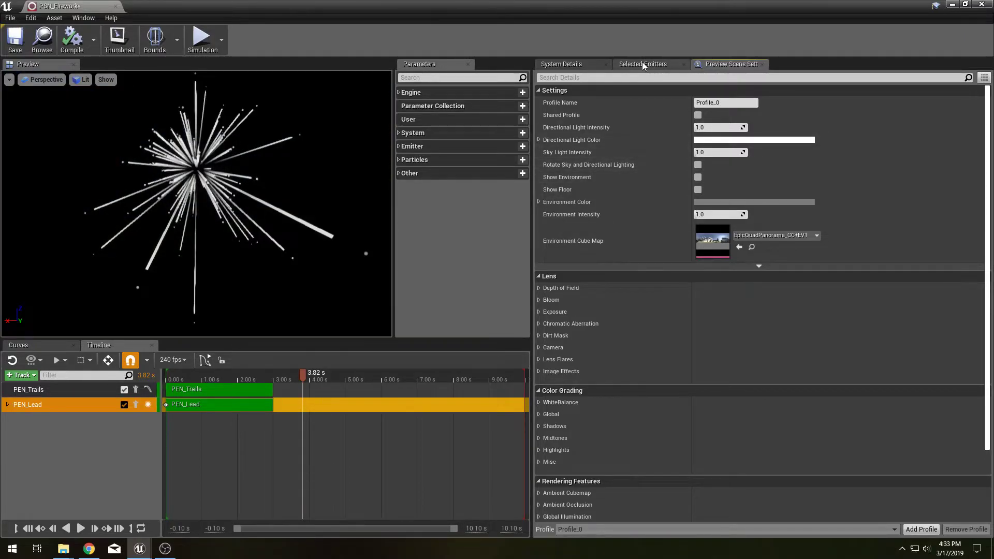
{"action": "left_click", "coordinate": [644, 64]}
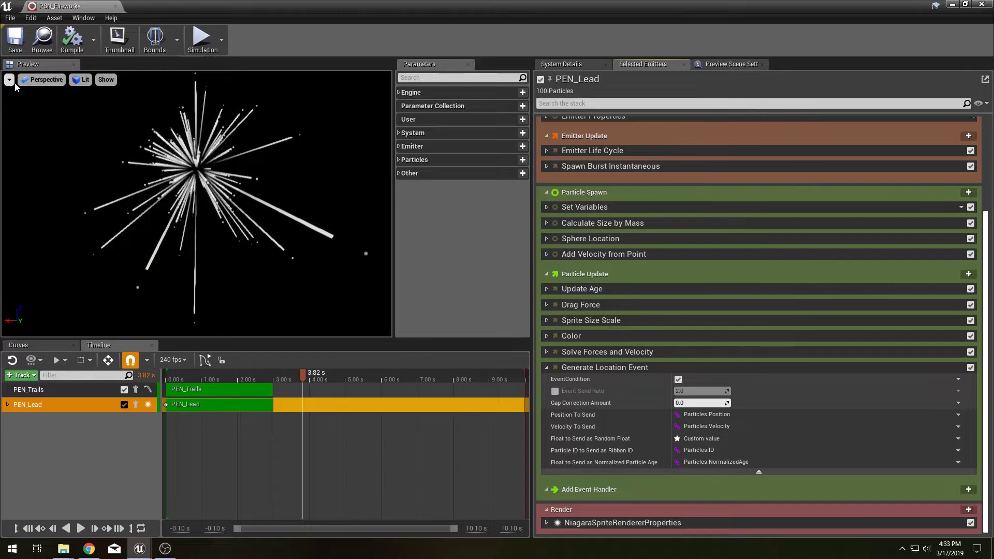
{"action": "left_click", "coordinate": [9, 80]}
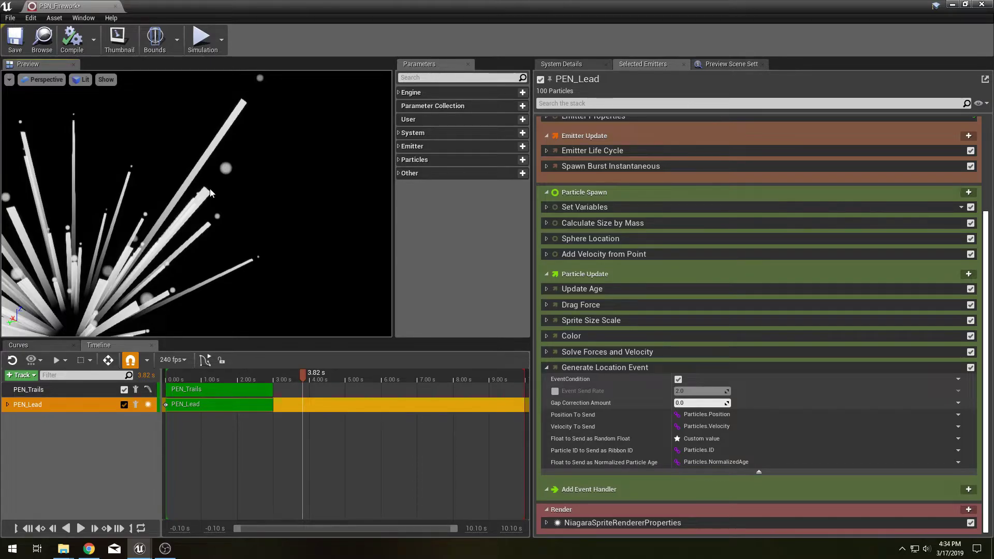
{"action": "mouse_move", "coordinate": [695, 371]}
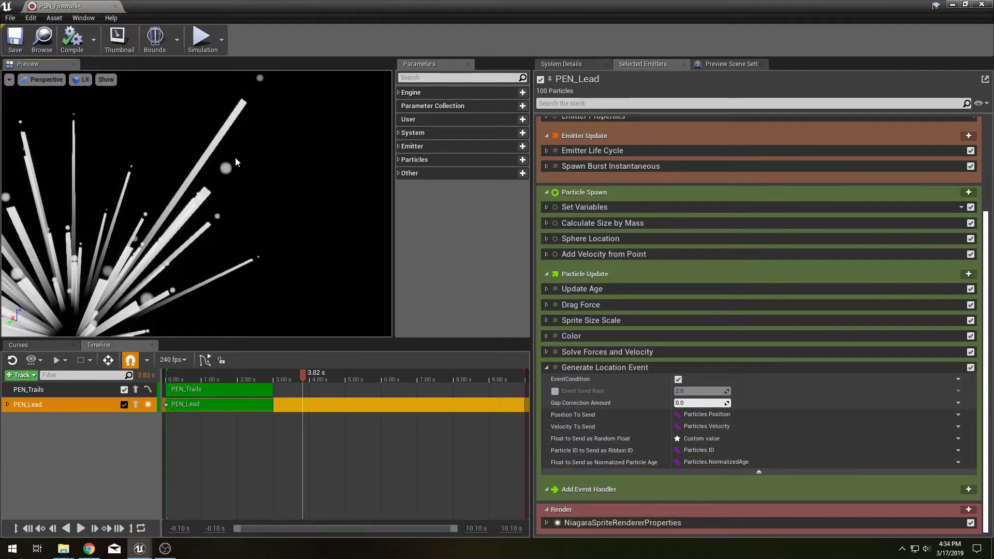
{"action": "mouse_move", "coordinate": [227, 172]}
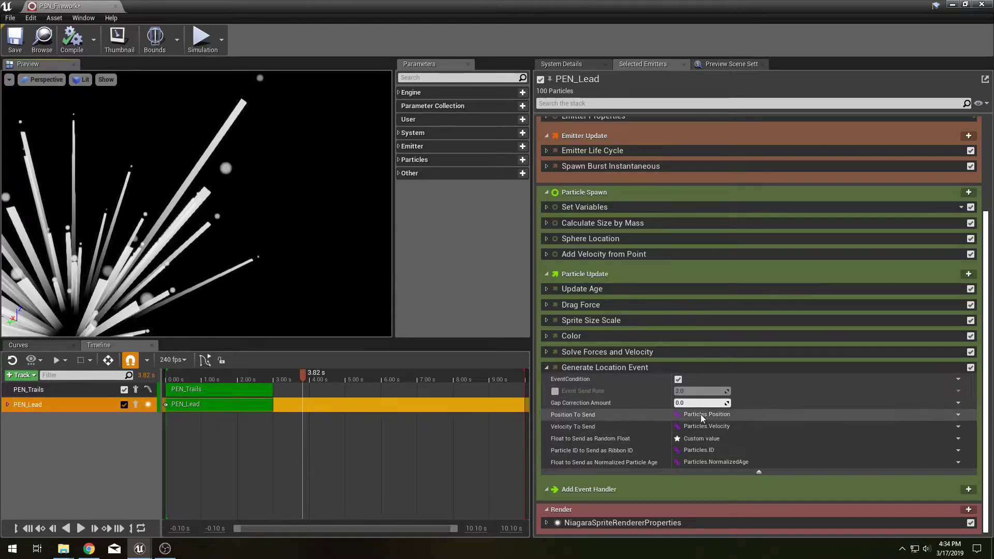
{"action": "mouse_move", "coordinate": [580, 403]}
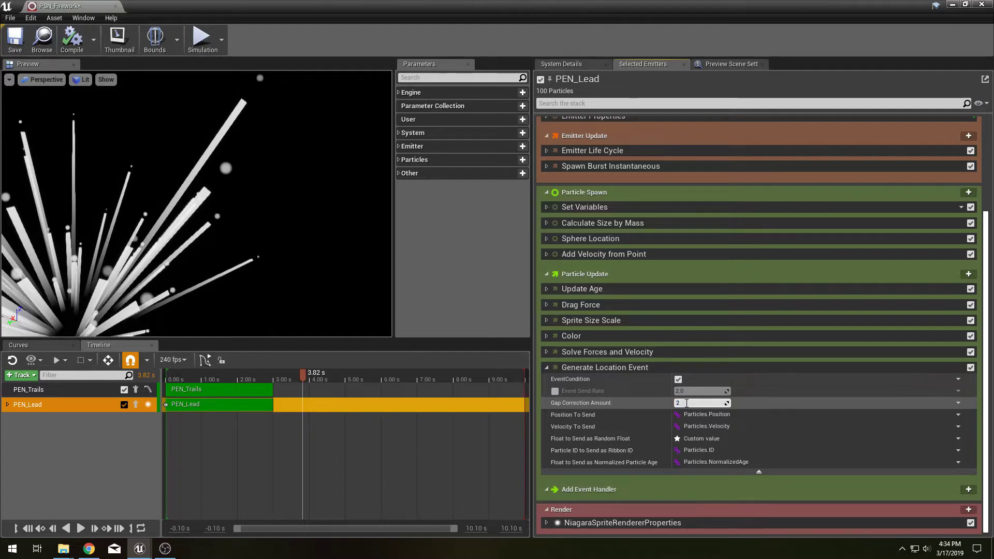
Enter 2.0, then 1.0, as the location event's Gap Correction Amount.
{"action": "type", "text": "2.0"}
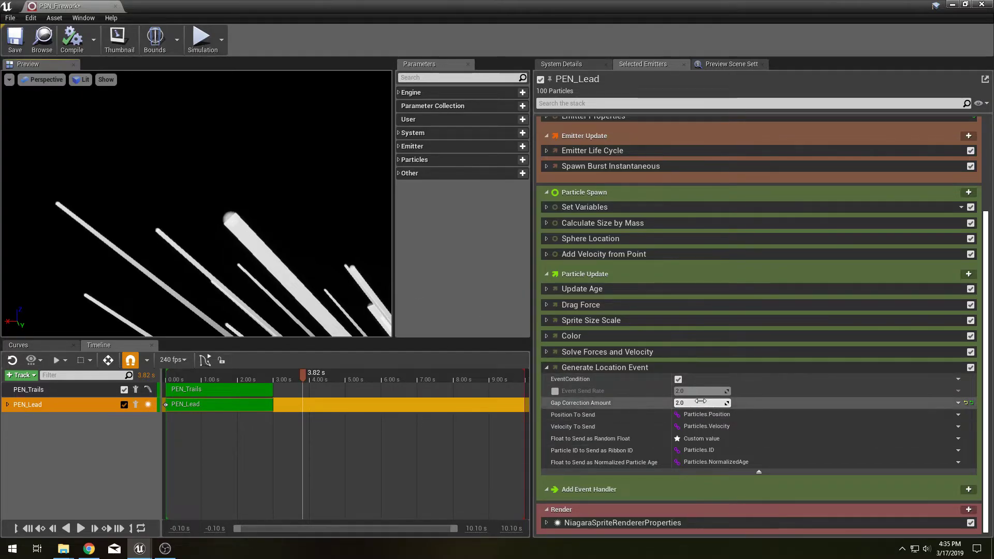
{"action": "type", "text": "1.0"}
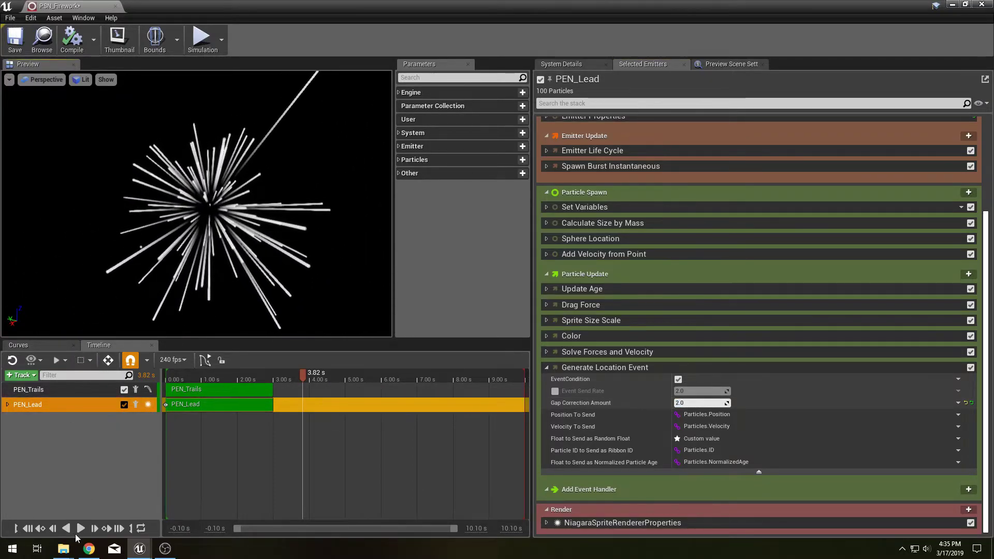
Play the firework and search Particle Update's module list for 'event'.
{"action": "left_click", "coordinate": [80, 528]}
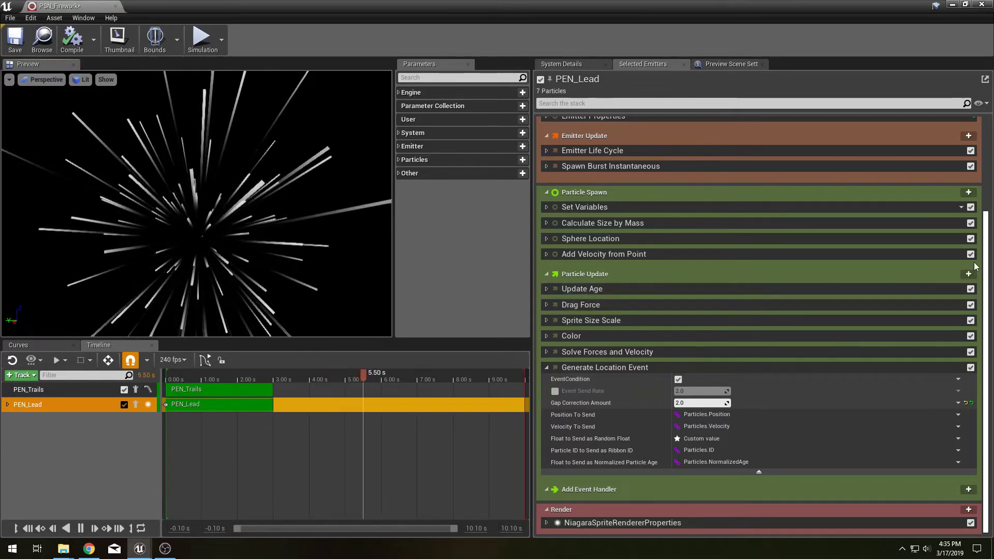
{"action": "left_click", "coordinate": [969, 273]}
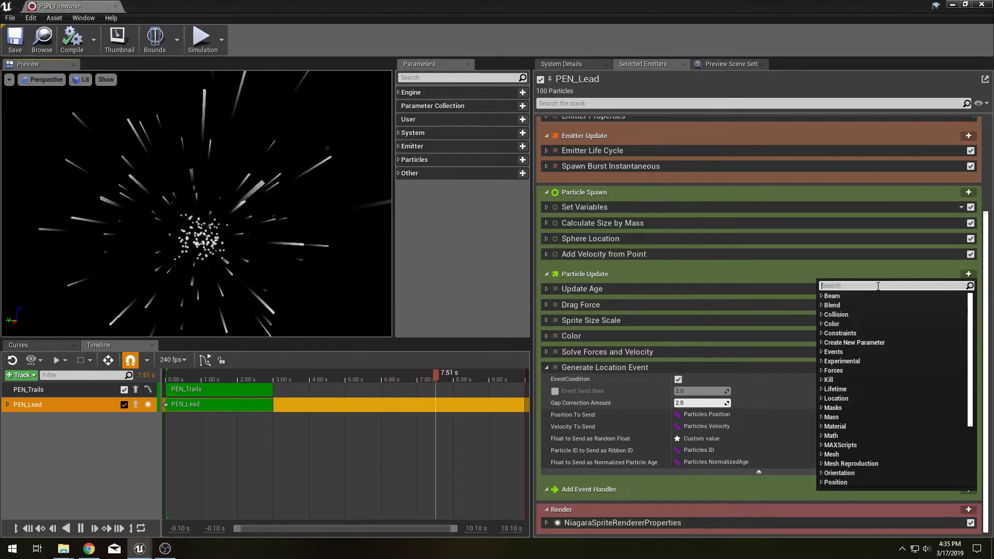
{"action": "type", "text": "event"}
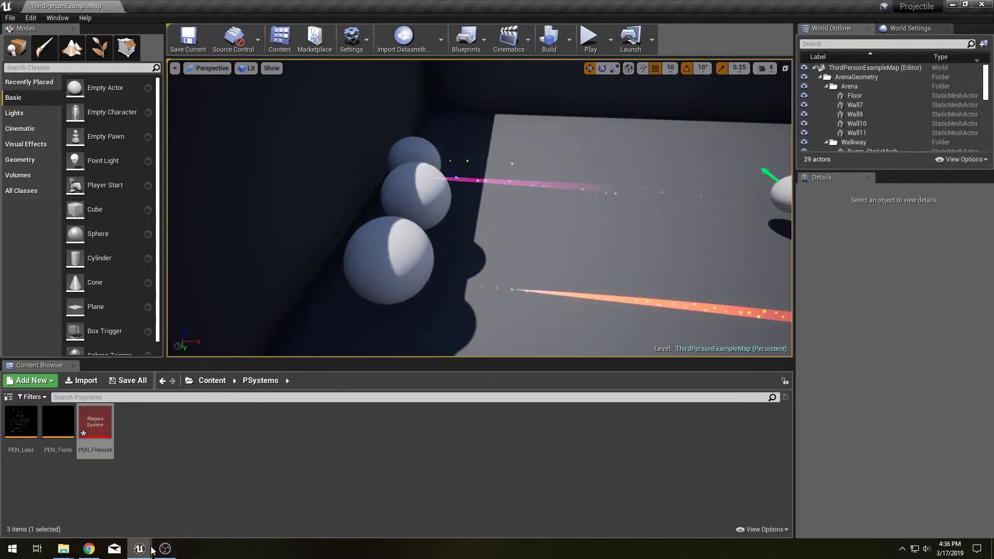
Reopen PSN_Firework from the PSystems folder in the Content Browser.
{"action": "double_click", "coordinate": [95, 421]}
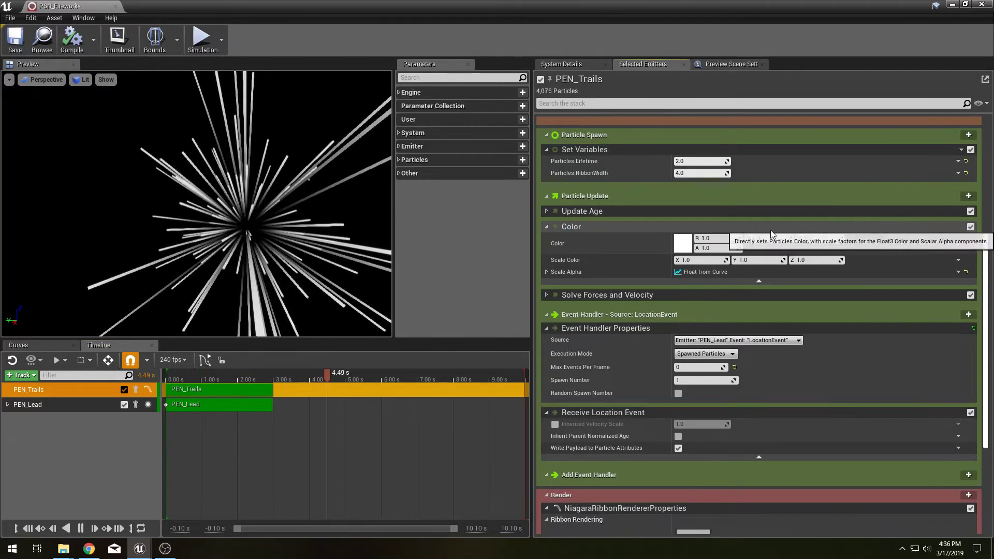
Drive the trail Color from a curve with a pink start key and an end stop colour.
{"action": "left_click", "coordinate": [959, 244]}
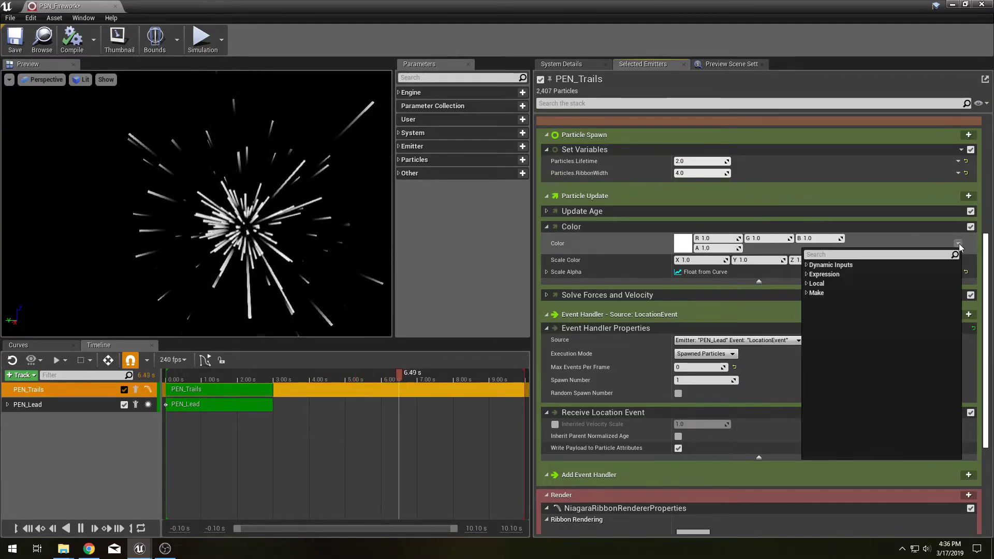
{"action": "type", "text": "cur"}
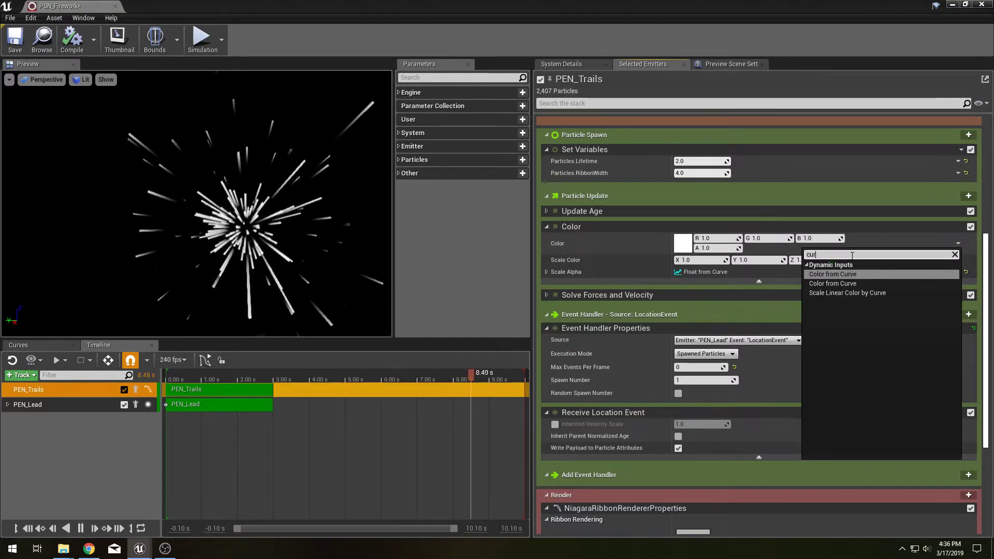
{"action": "left_click", "coordinate": [833, 274]}
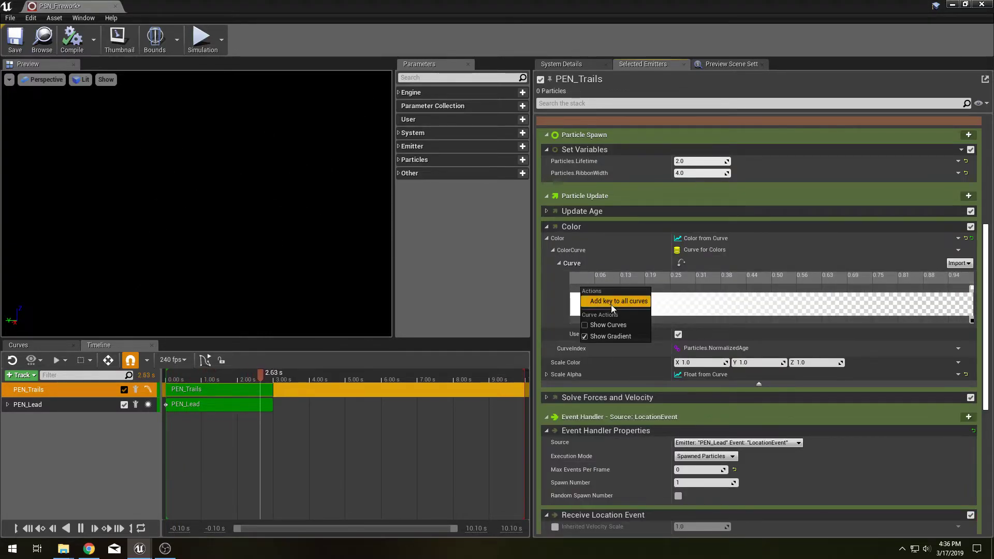
{"action": "left_click", "coordinate": [616, 302]}
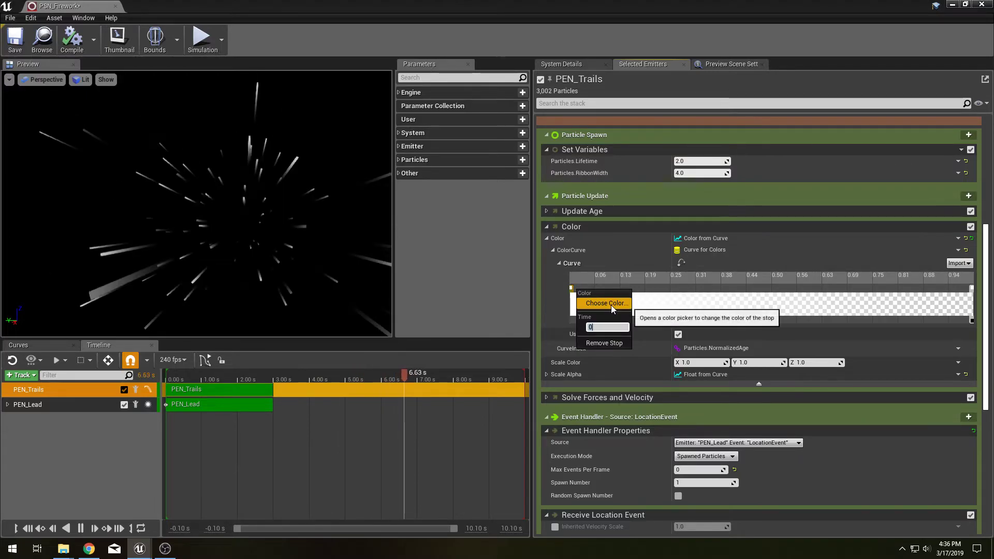
{"action": "left_click", "coordinate": [606, 303]}
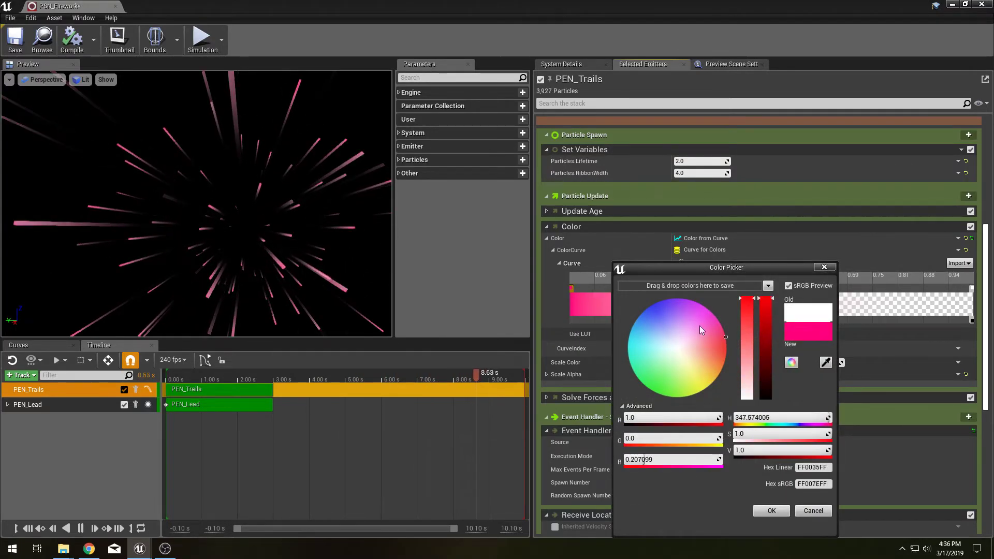
{"action": "left_click", "coordinate": [771, 511]}
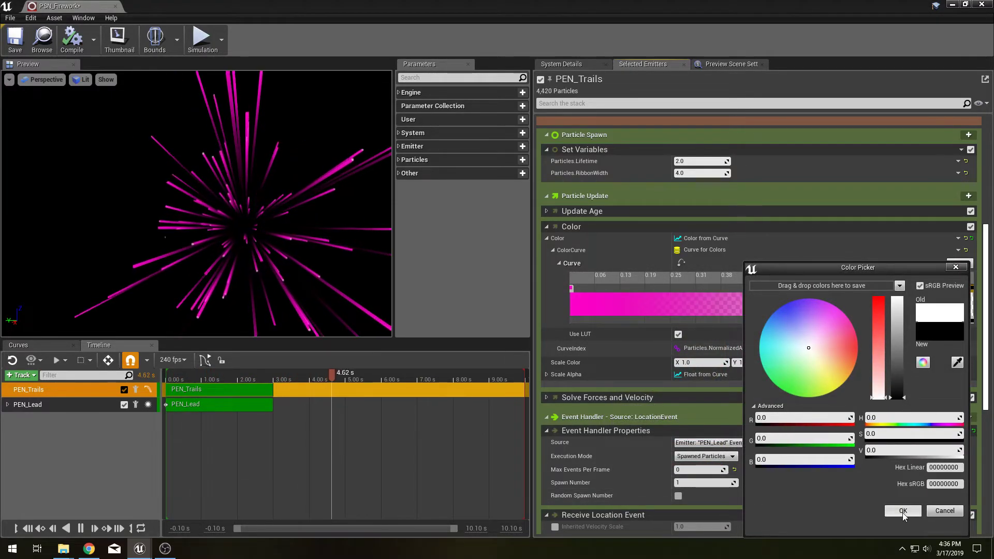
{"action": "left_click", "coordinate": [903, 511]}
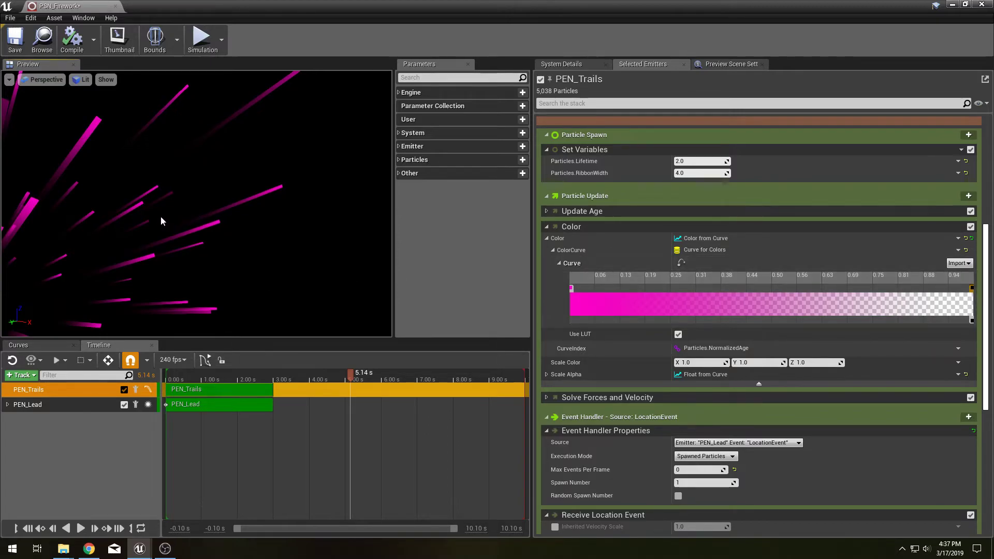
{"action": "mouse_move", "coordinate": [184, 226]}
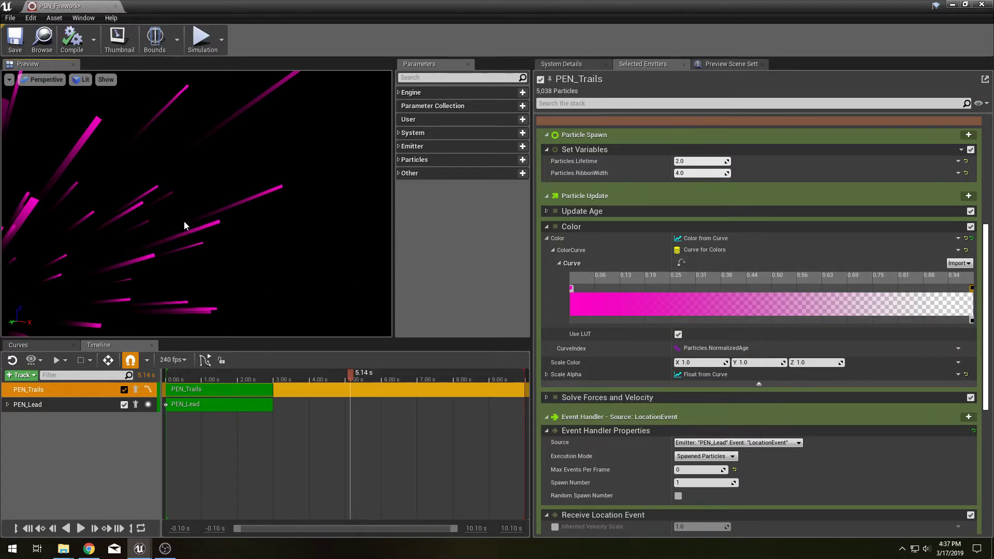
{"action": "mouse_move", "coordinate": [294, 203]}
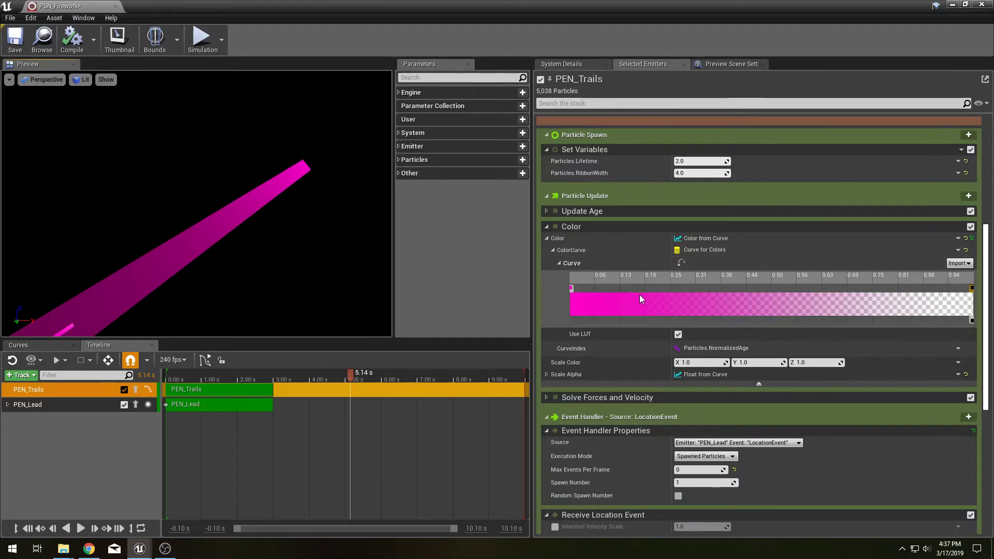
{"action": "mouse_move", "coordinate": [739, 310]}
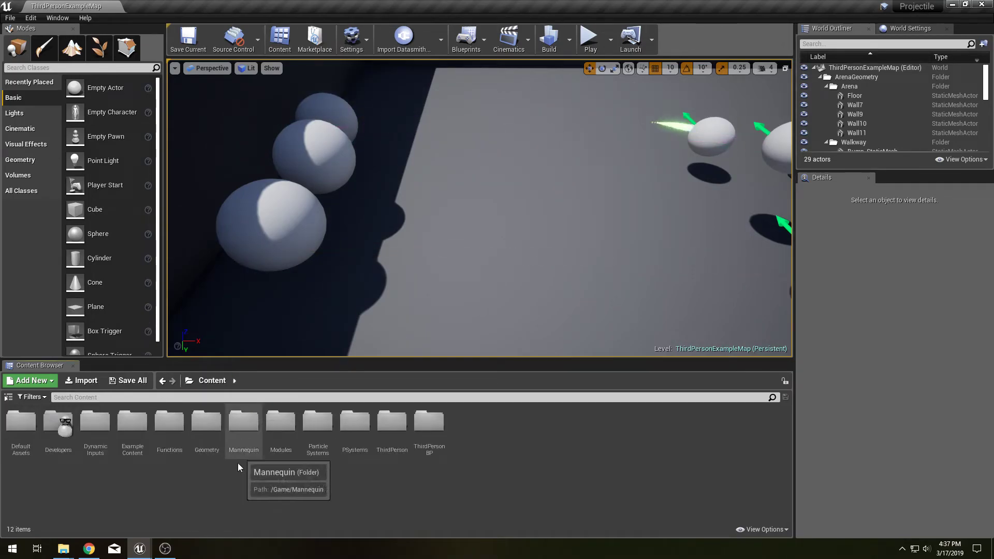
{"action": "mouse_move", "coordinate": [317, 434]}
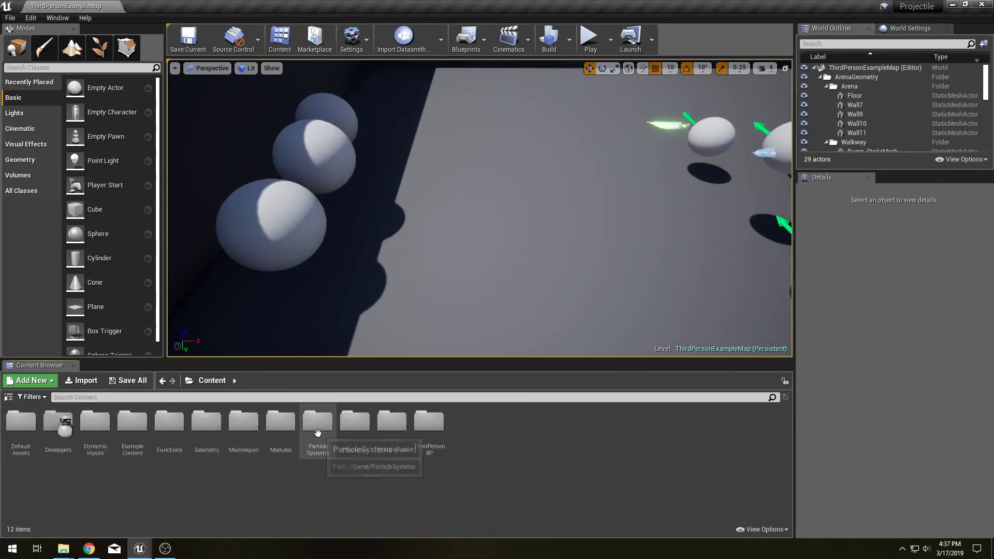
Open the ParticleSystems folder to reach PSN_SpellProjectileRed.
{"action": "double_click", "coordinate": [317, 422]}
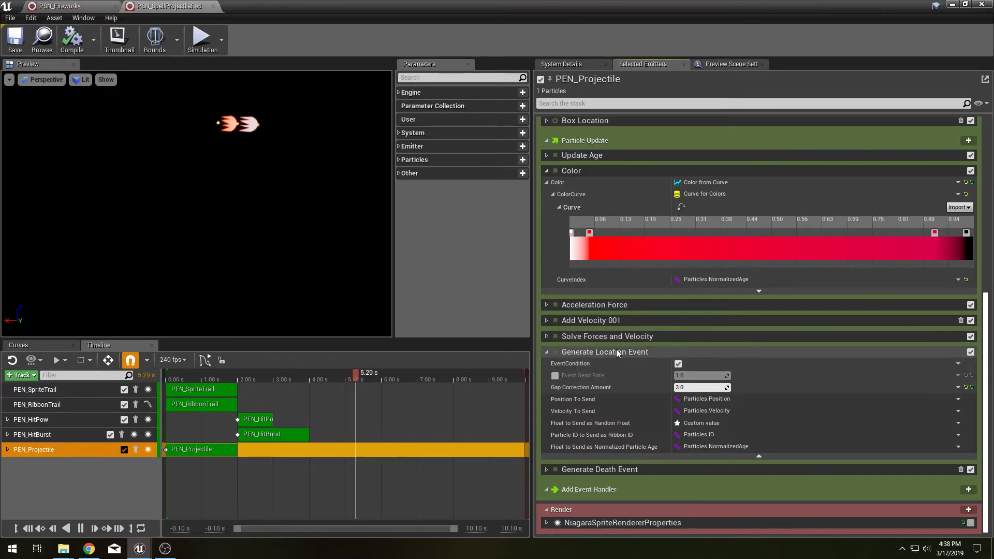
Expand PEN_Projectile's death event and inspect the HitPow, HitBurst and SpriteTrail emitters.
{"action": "left_click", "coordinate": [546, 469]}
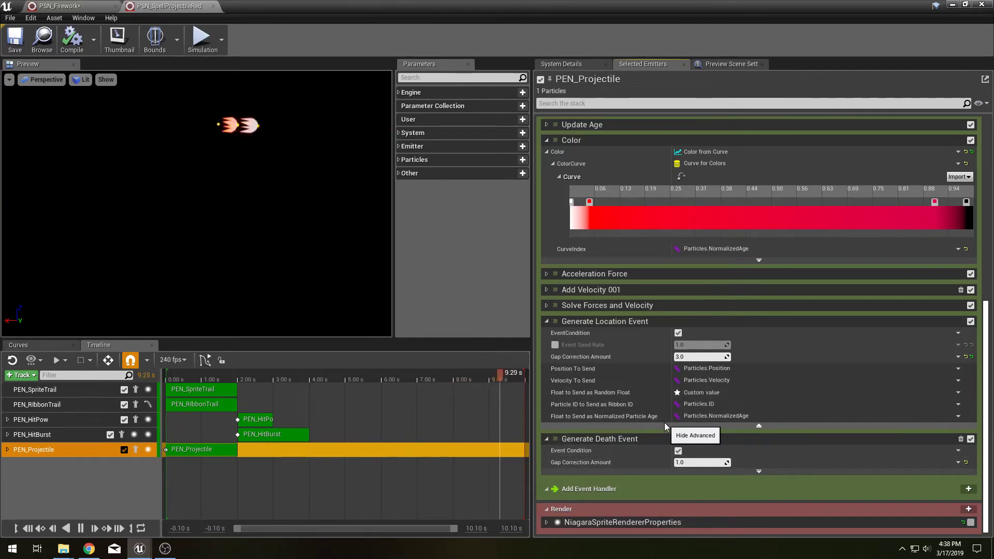
{"action": "left_click", "coordinate": [31, 419]}
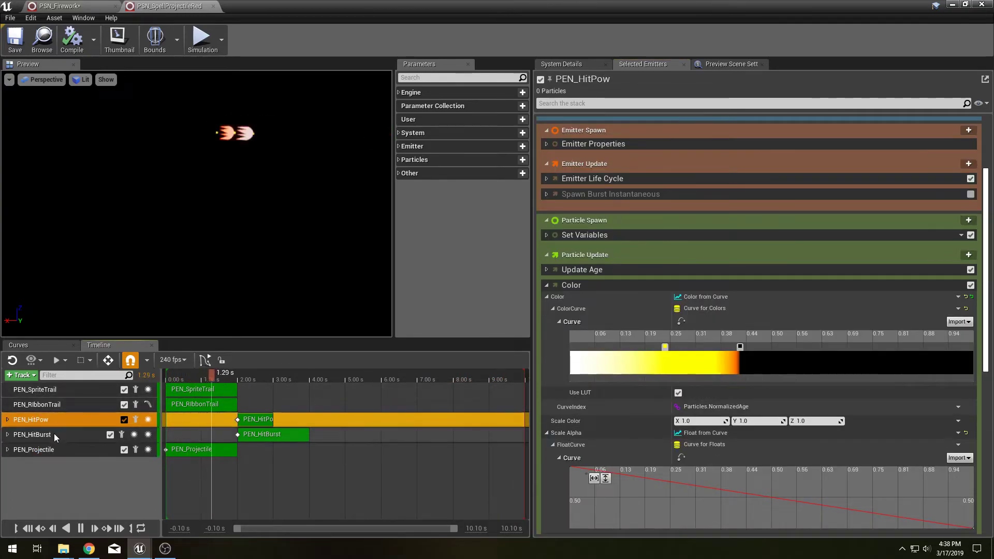
{"action": "left_click", "coordinate": [31, 435]}
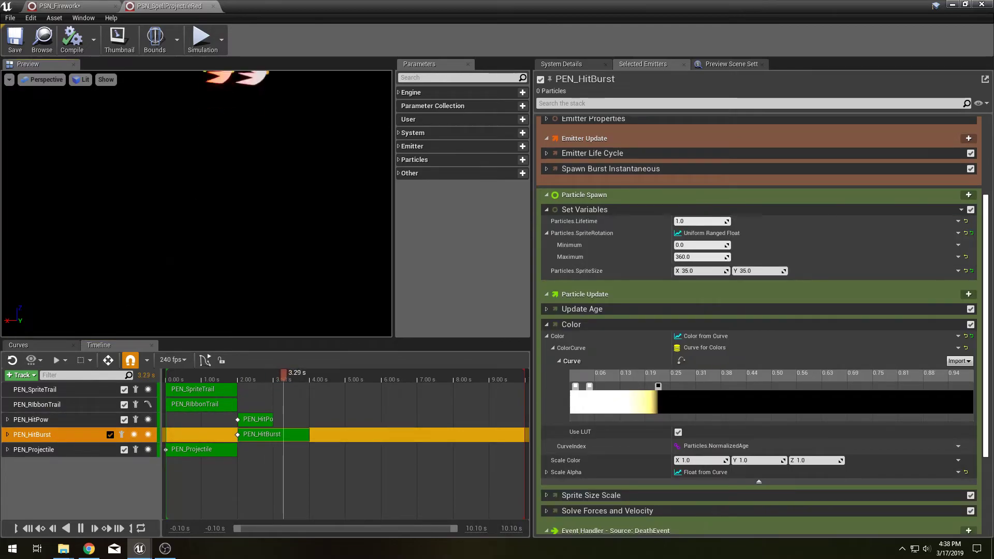
{"action": "left_click", "coordinate": [8, 79]}
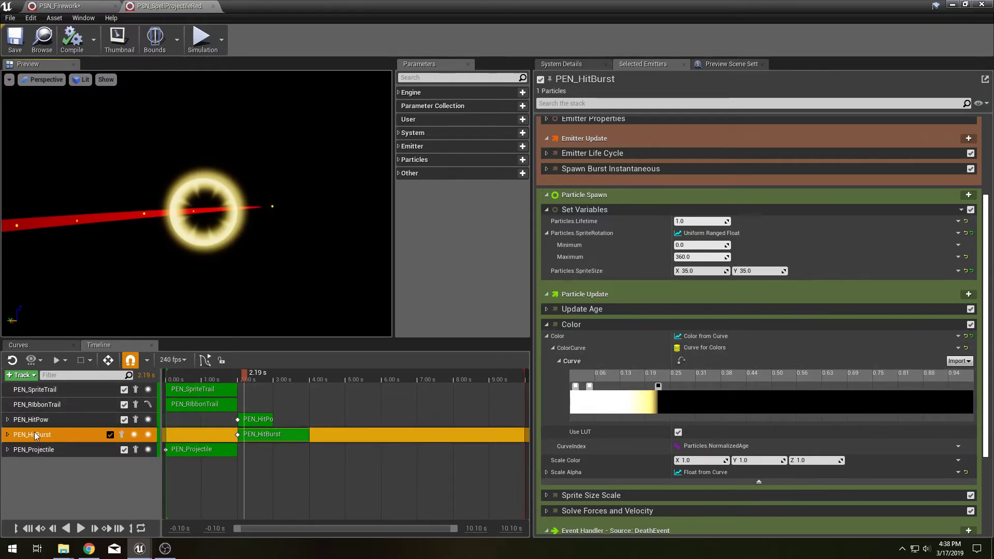
{"action": "left_click", "coordinate": [34, 450]}
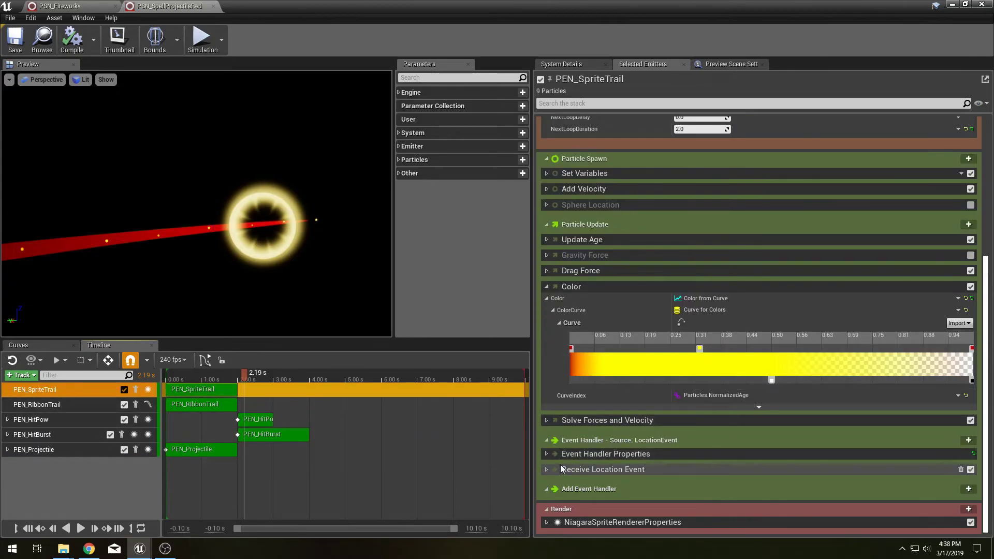
Review the Add Velocity settings and PEN_RibbonTrail's M_ProjectileHead ribbon material.
{"action": "left_click", "coordinate": [603, 470]}
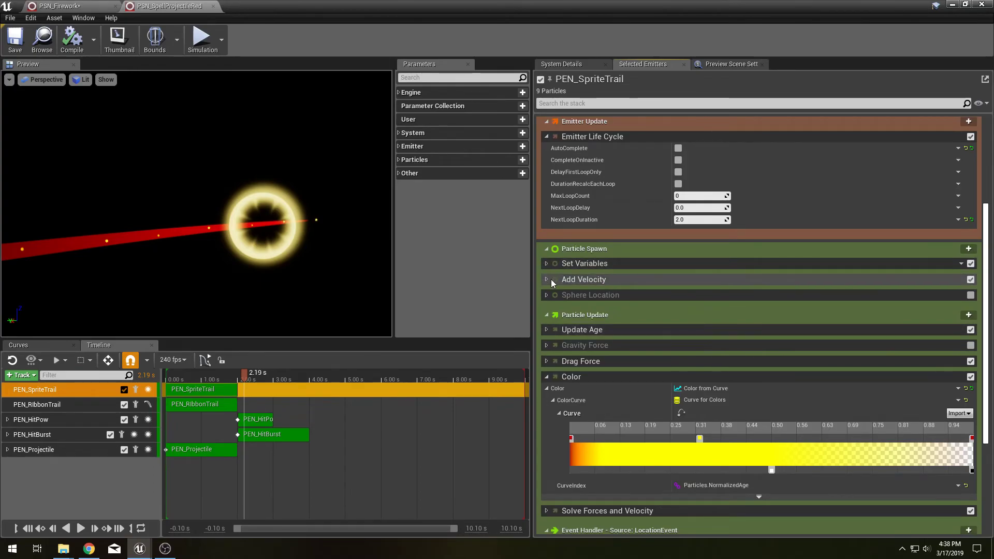
{"action": "left_click", "coordinate": [546, 280]}
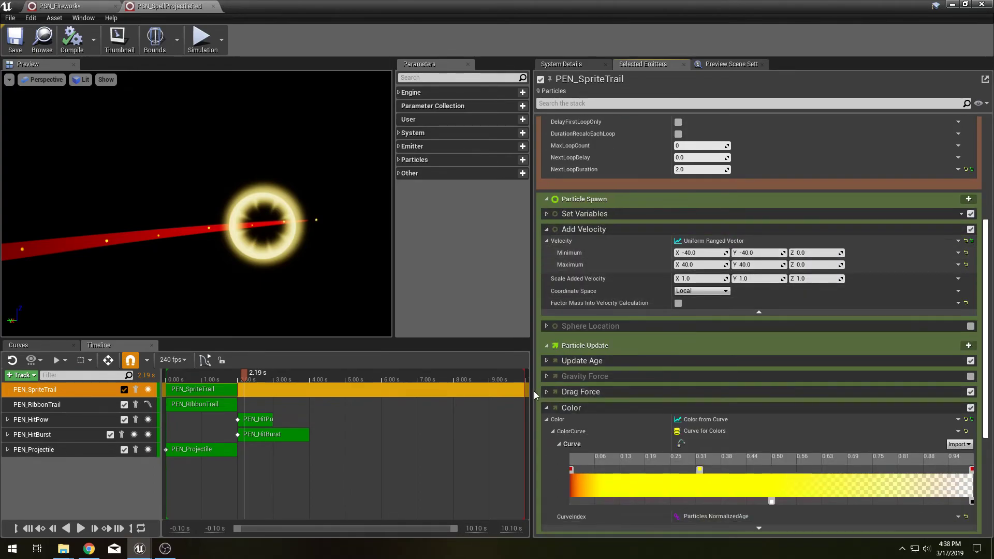
{"action": "scroll", "scroll_direction": "down", "scroll_amount": 3}
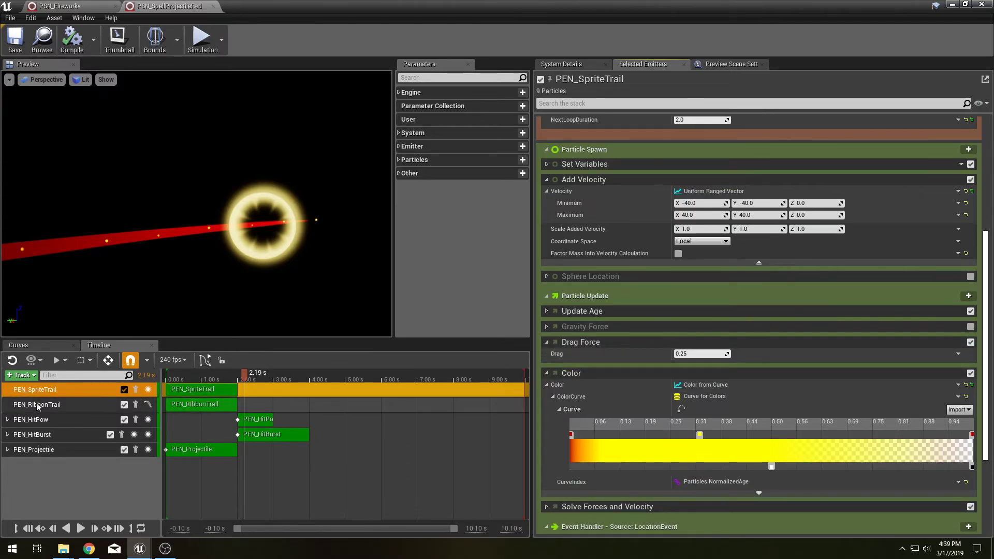
{"action": "left_click", "coordinate": [36, 405]}
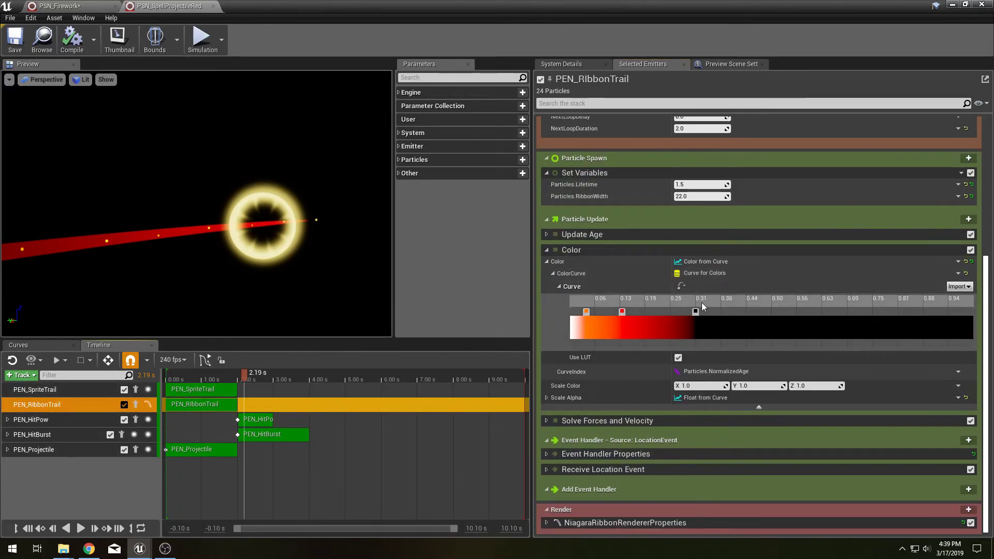
{"action": "left_click", "coordinate": [697, 196]}
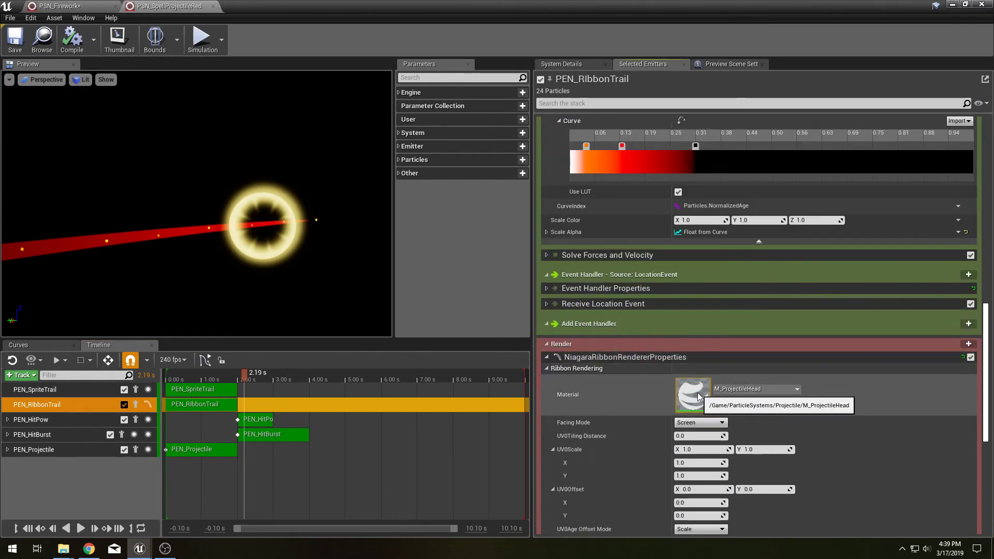
{"action": "mouse_move", "coordinate": [718, 401]}
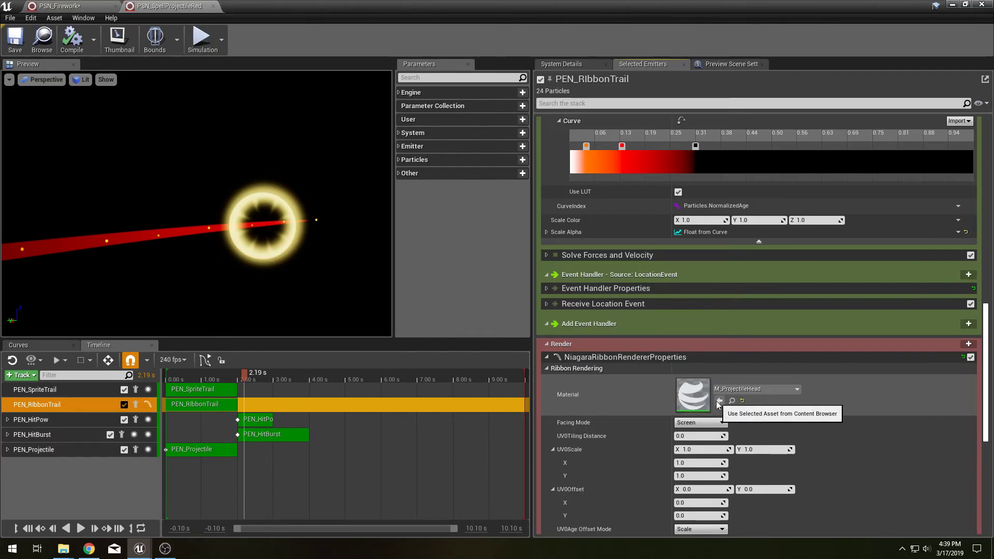